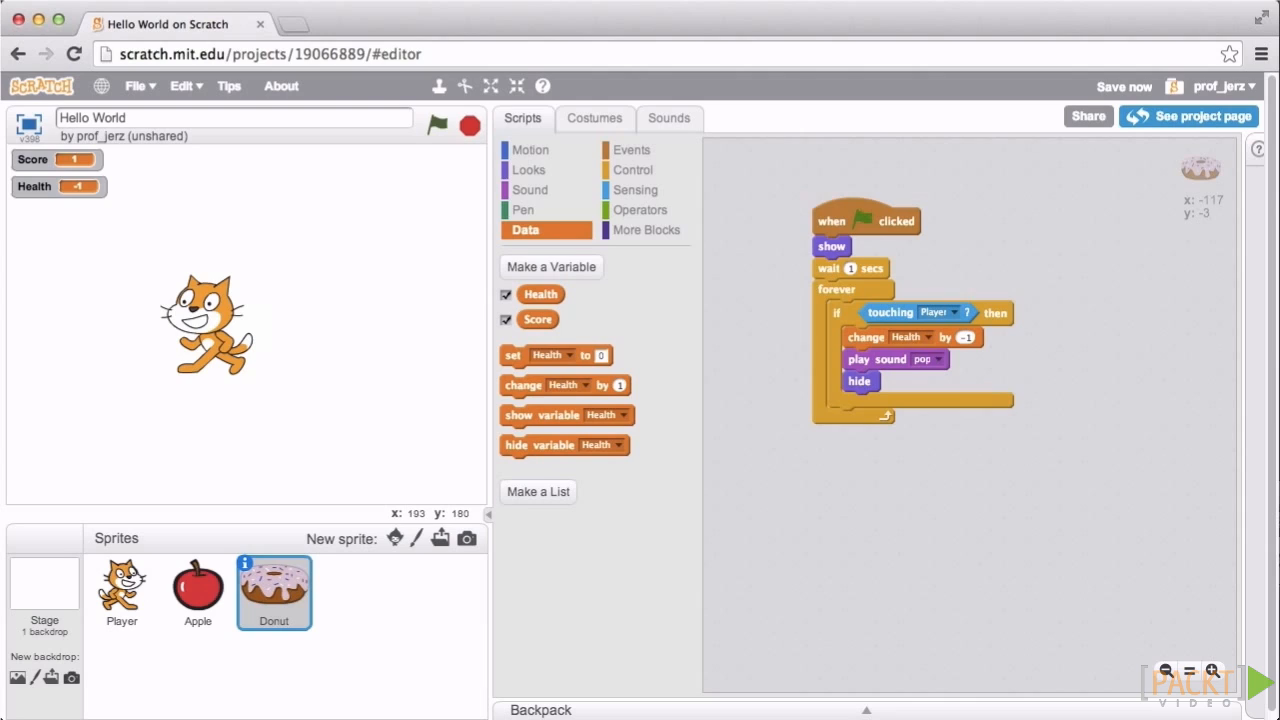
mouse_move(350, 322)
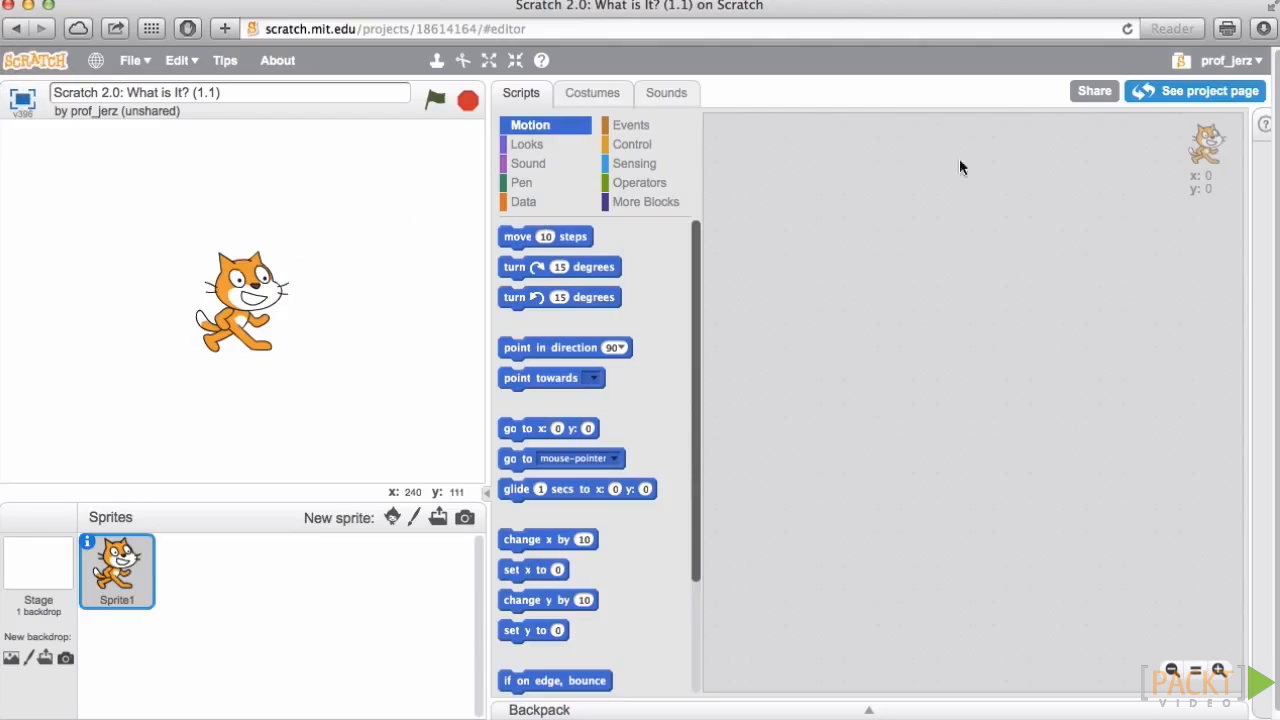
mouse_move(312, 200)
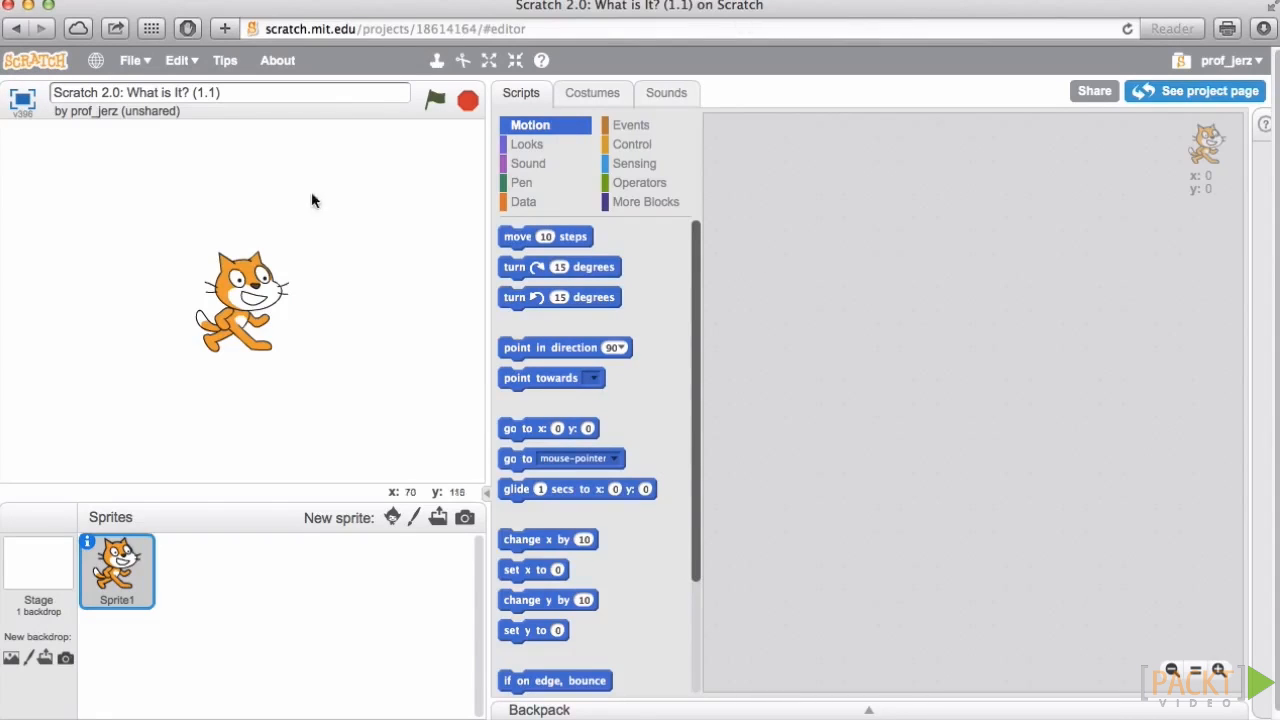
mouse_move(248, 310)
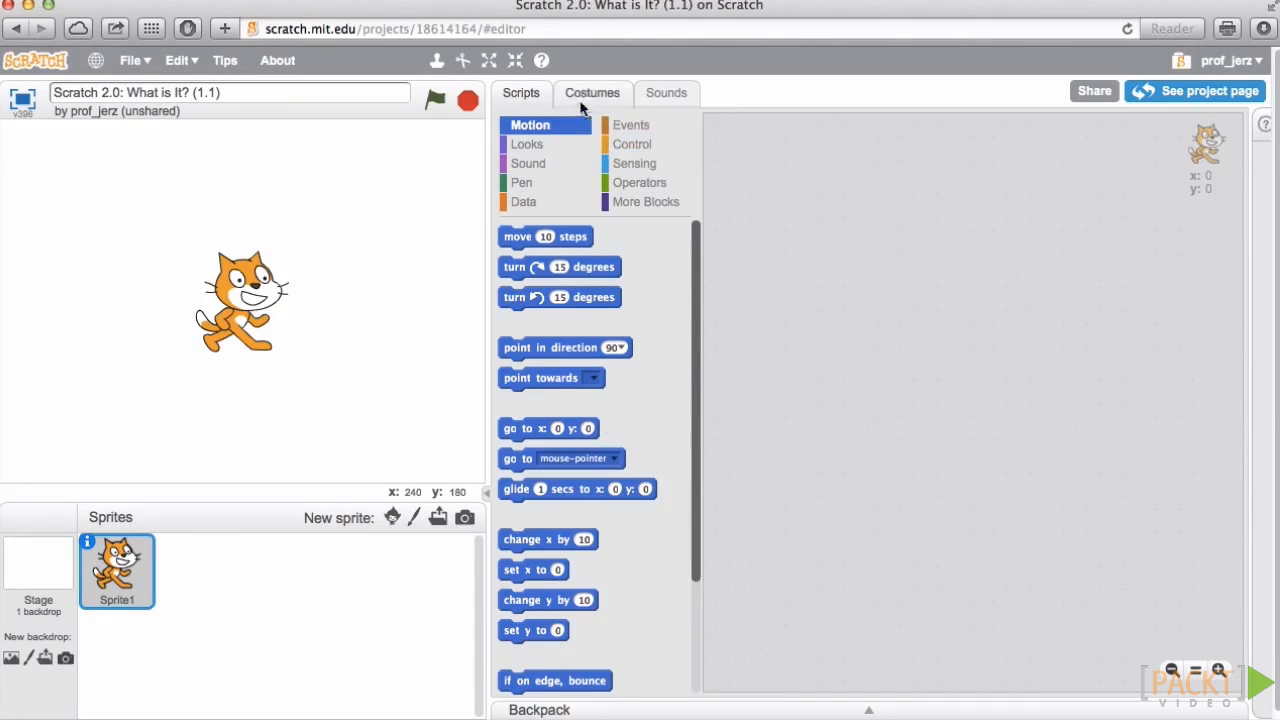
left_click(592, 92)
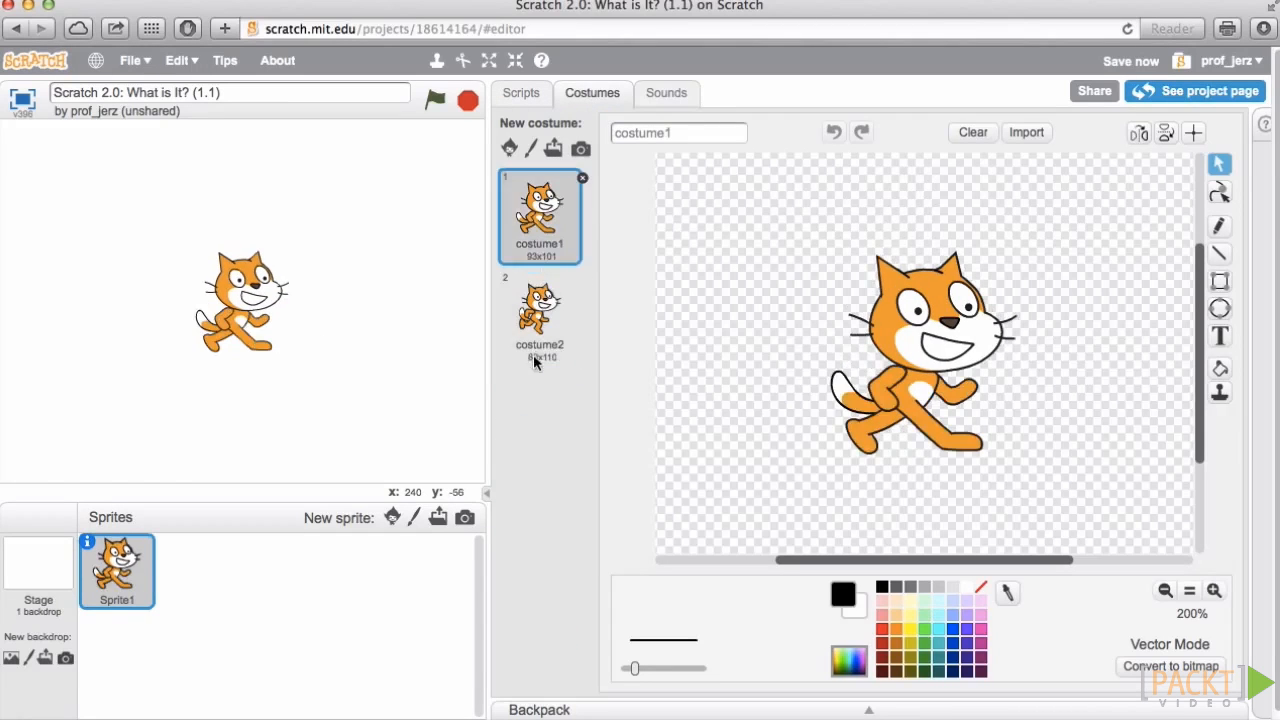
left_click(666, 92)
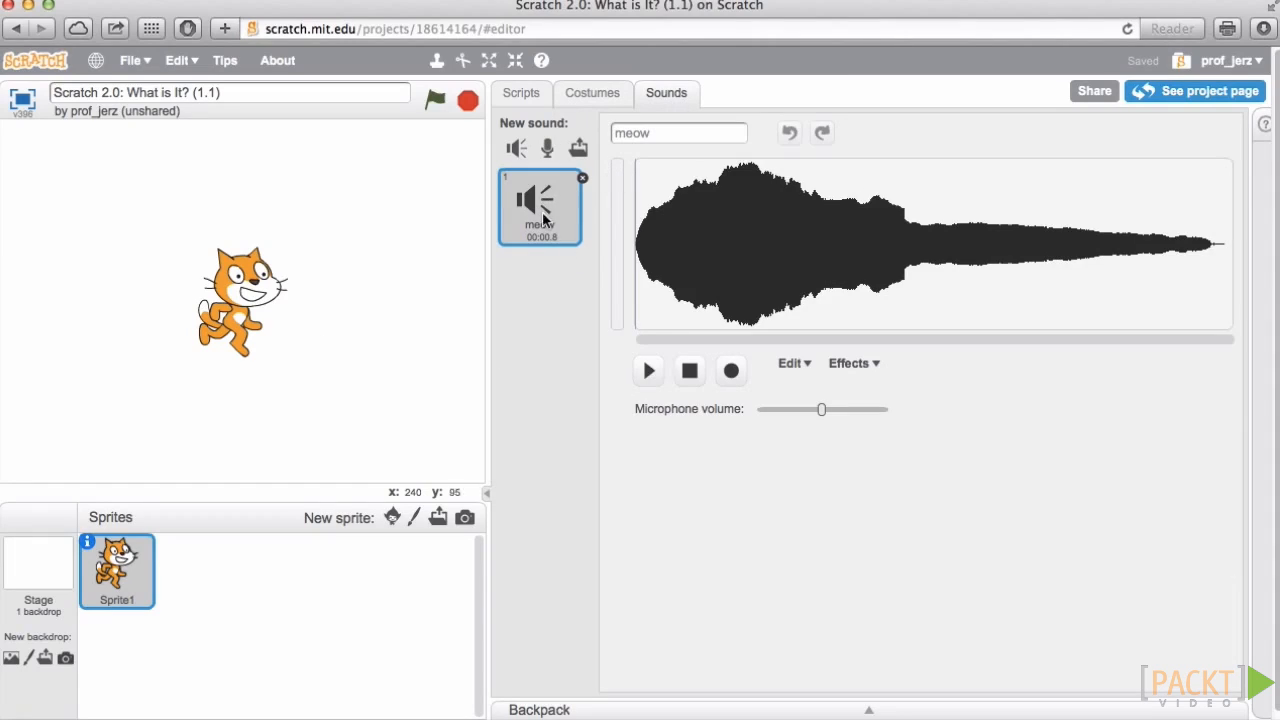
left_click(648, 370)
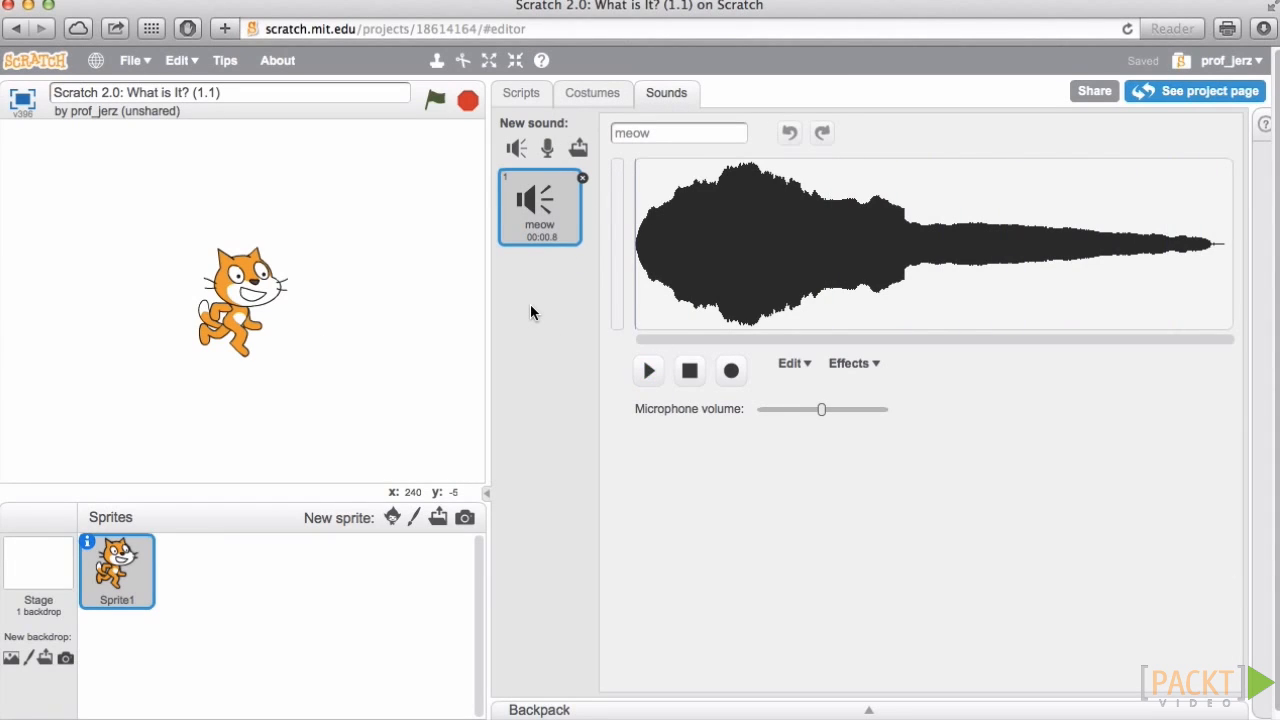
left_click(520, 92)
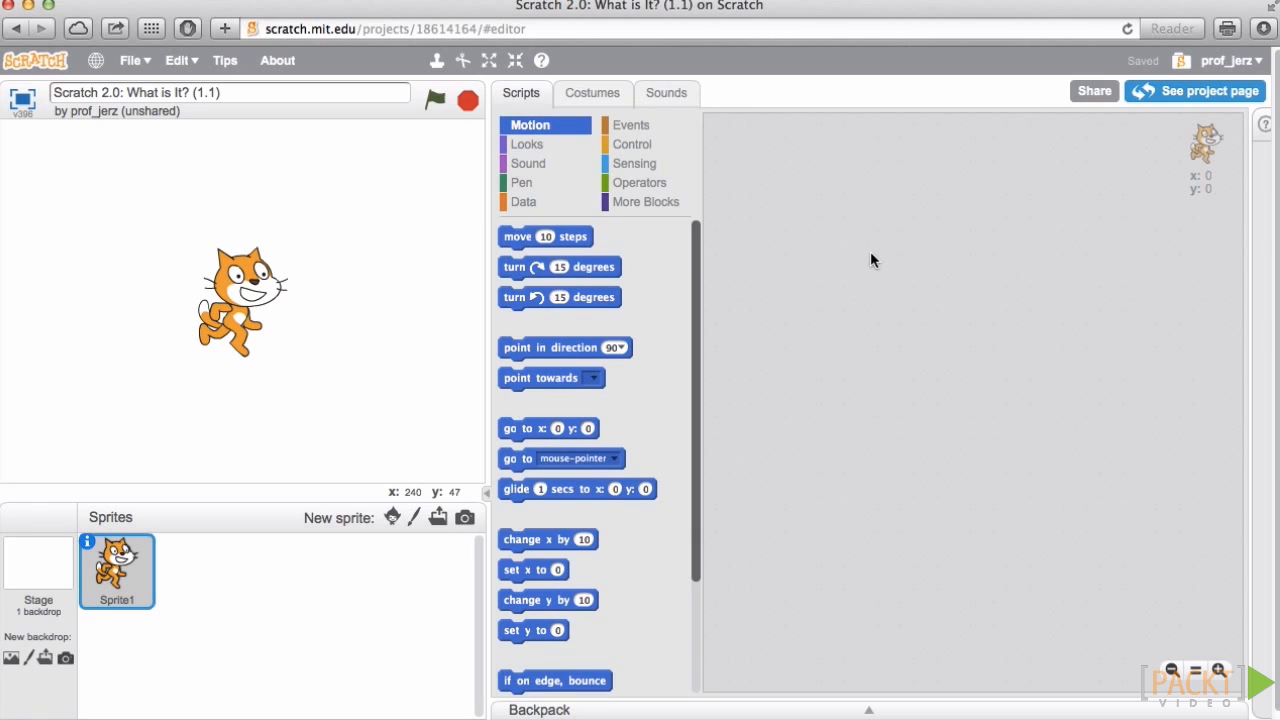
mouse_move(552, 210)
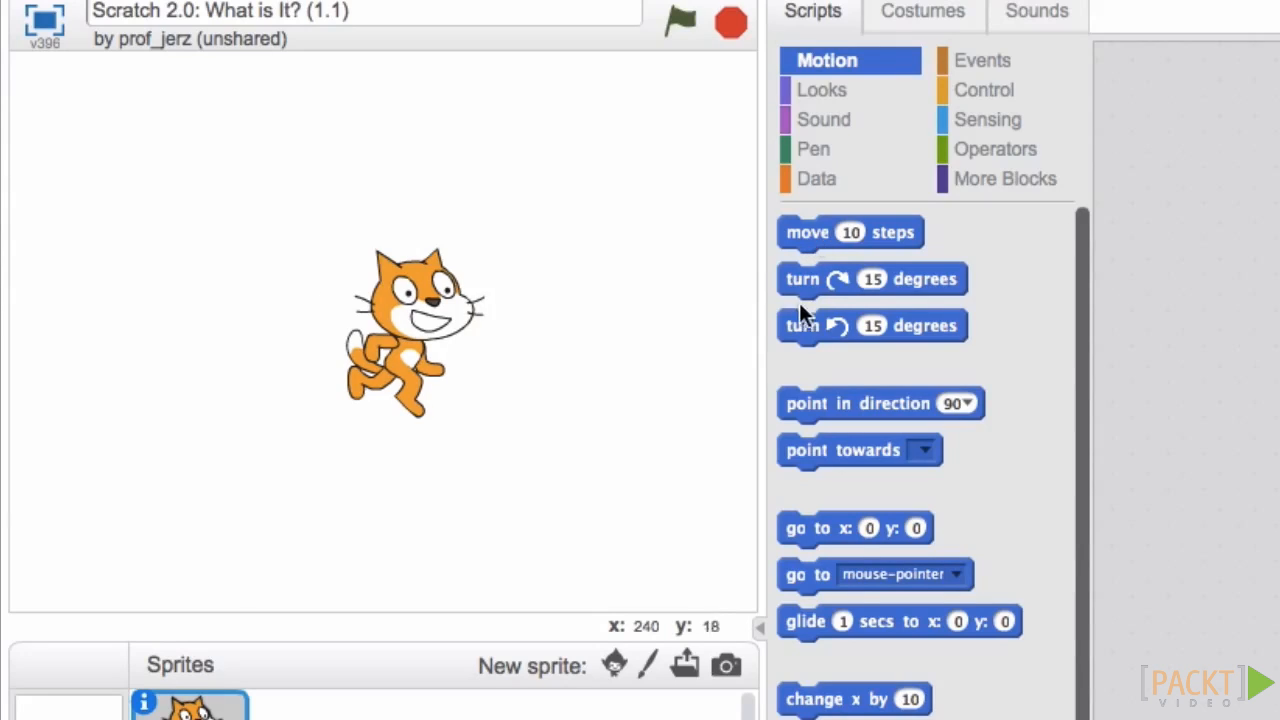
mouse_move(810, 290)
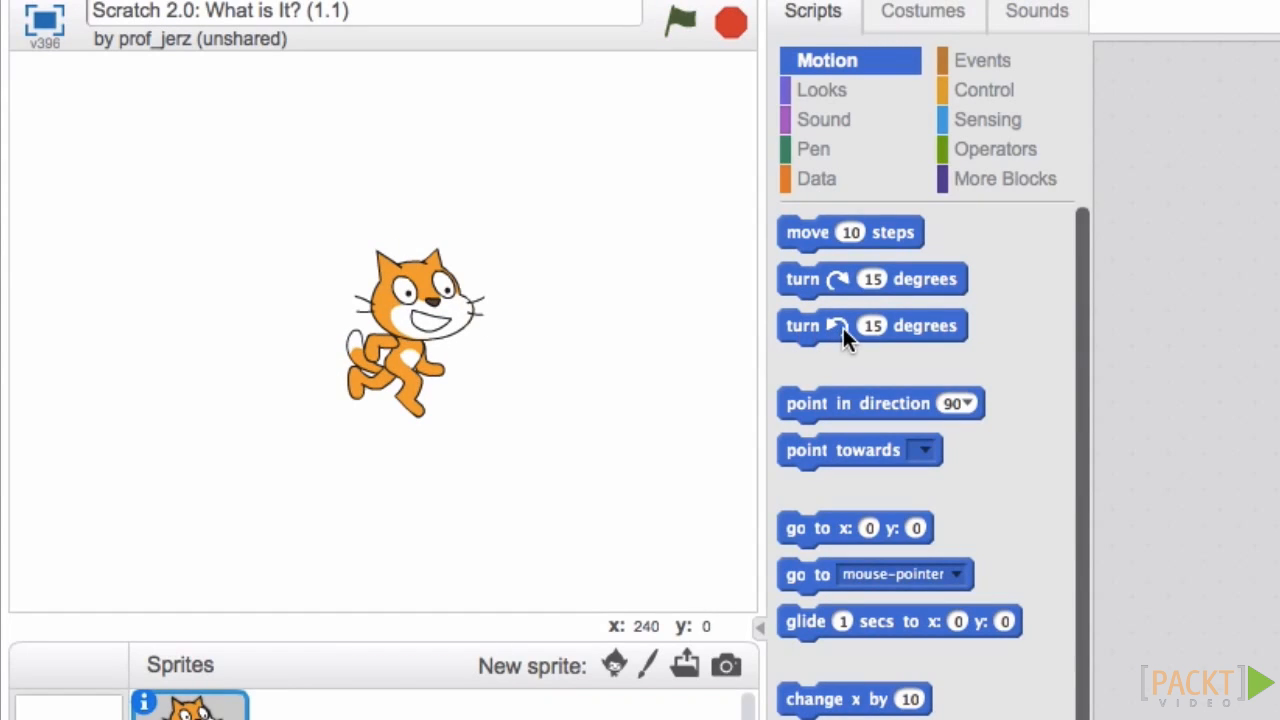
mouse_move(964, 160)
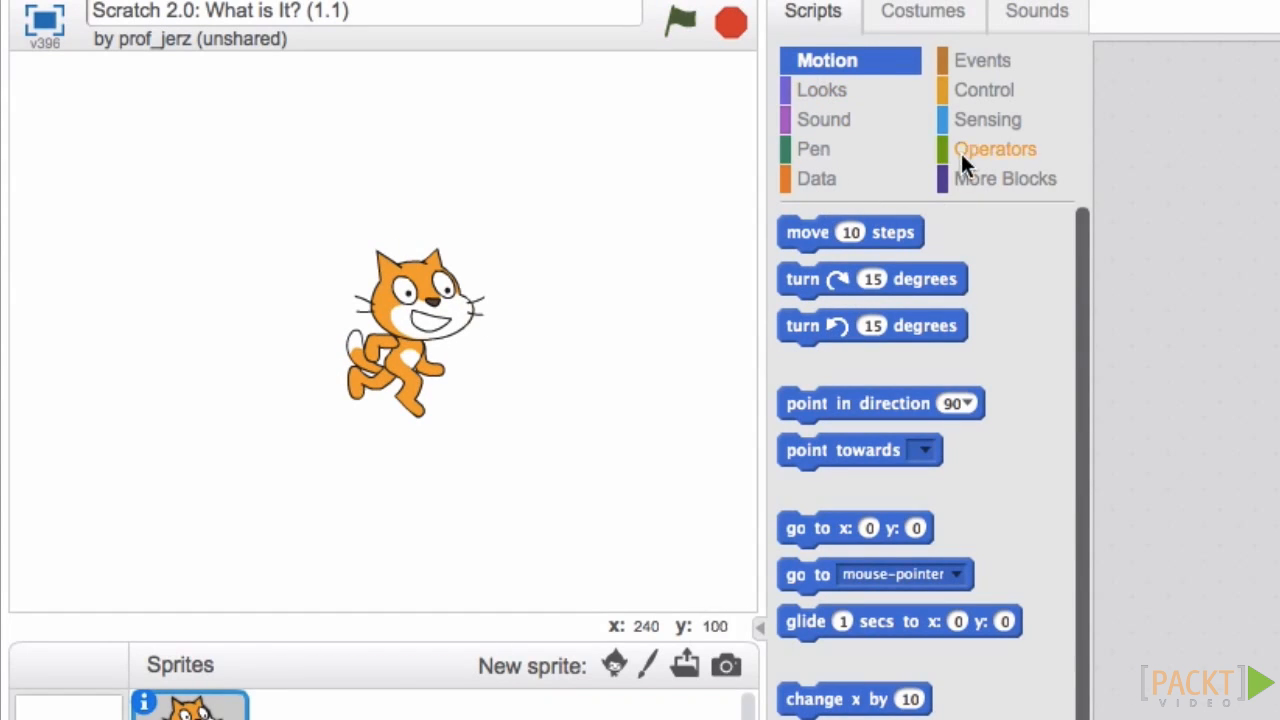
mouse_move(900, 90)
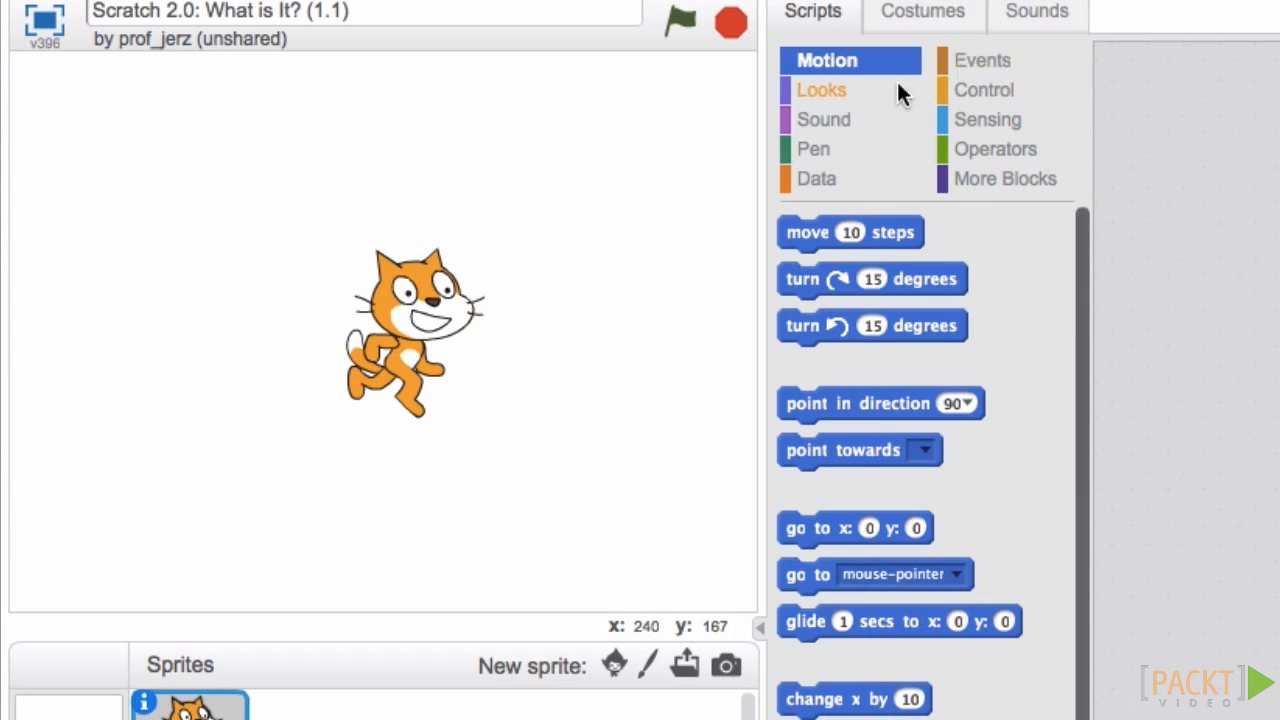
Navigate to the scratch.mit.edu home page
left_click(824, 120)
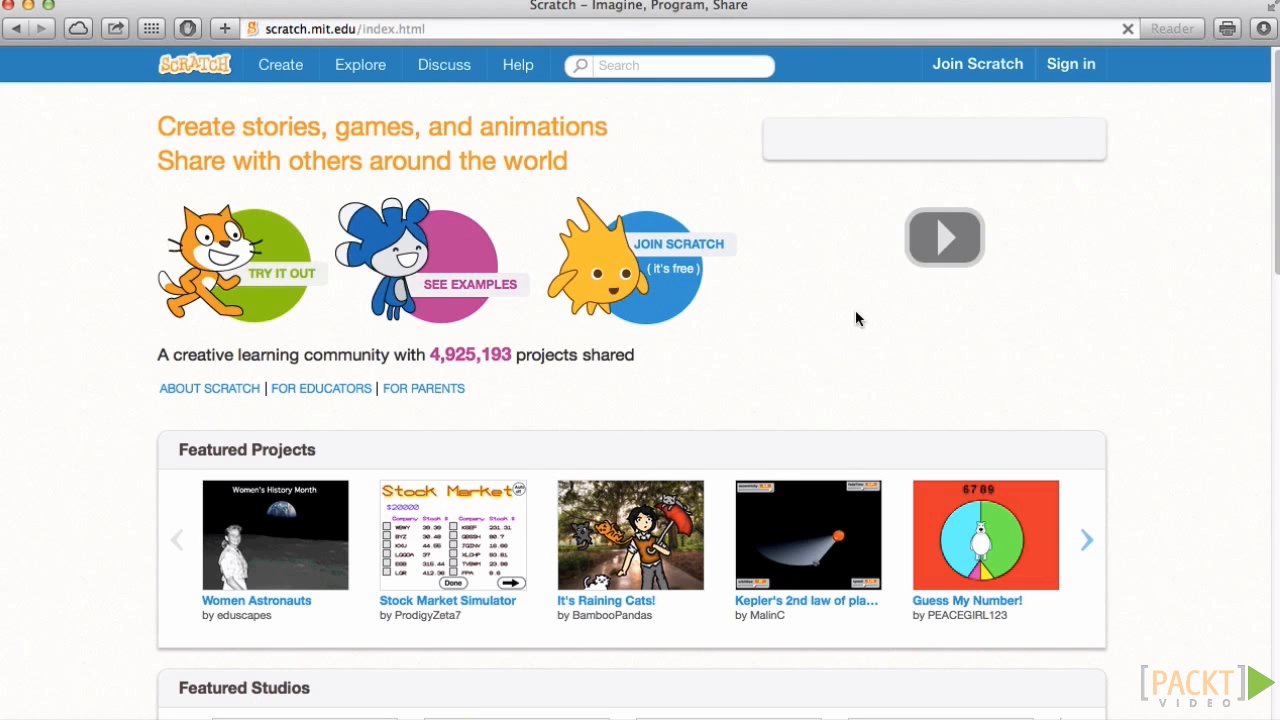
Use Create in the top navigation to start a new Untitled project in the editor
left_click(944, 236)
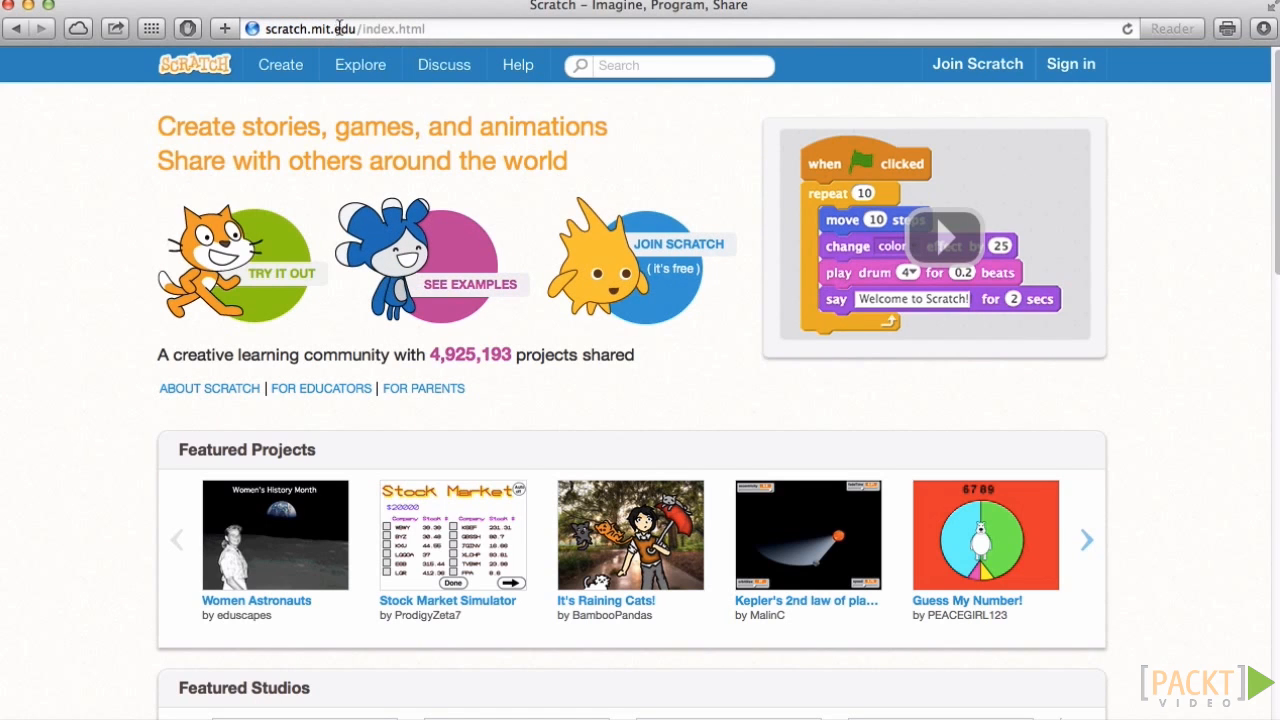
mouse_move(904, 118)
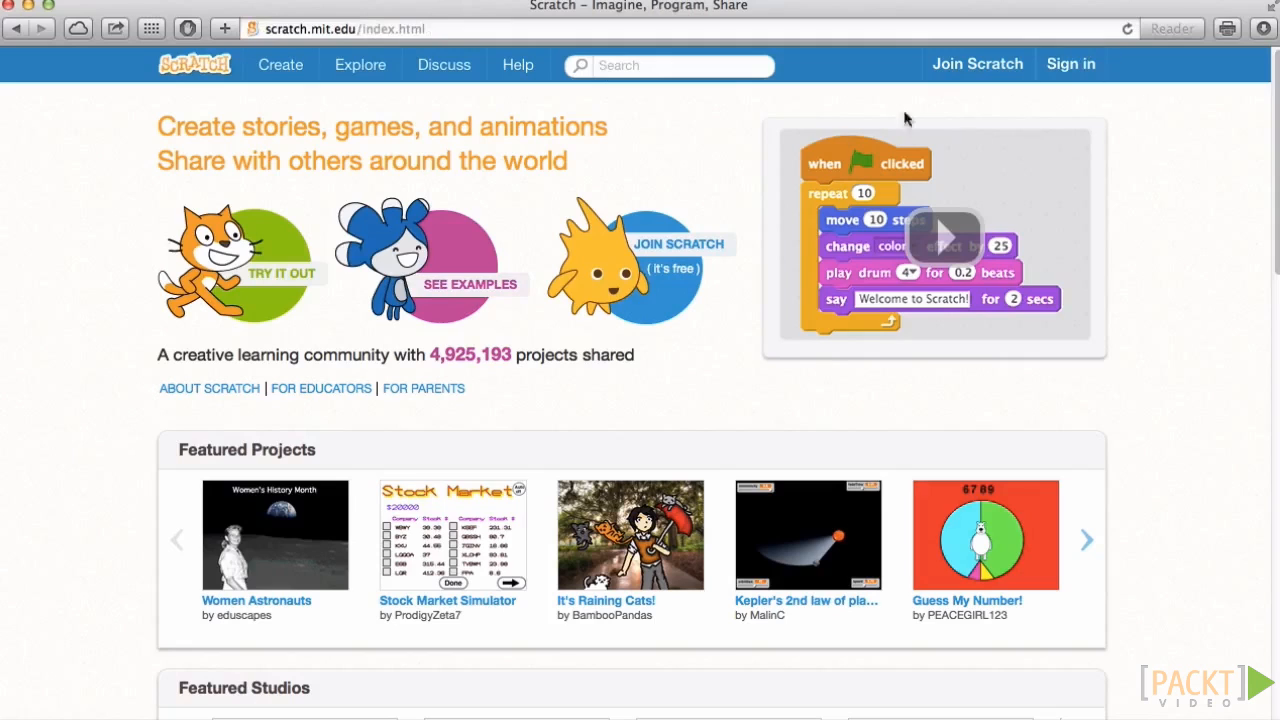
mouse_move(280, 64)
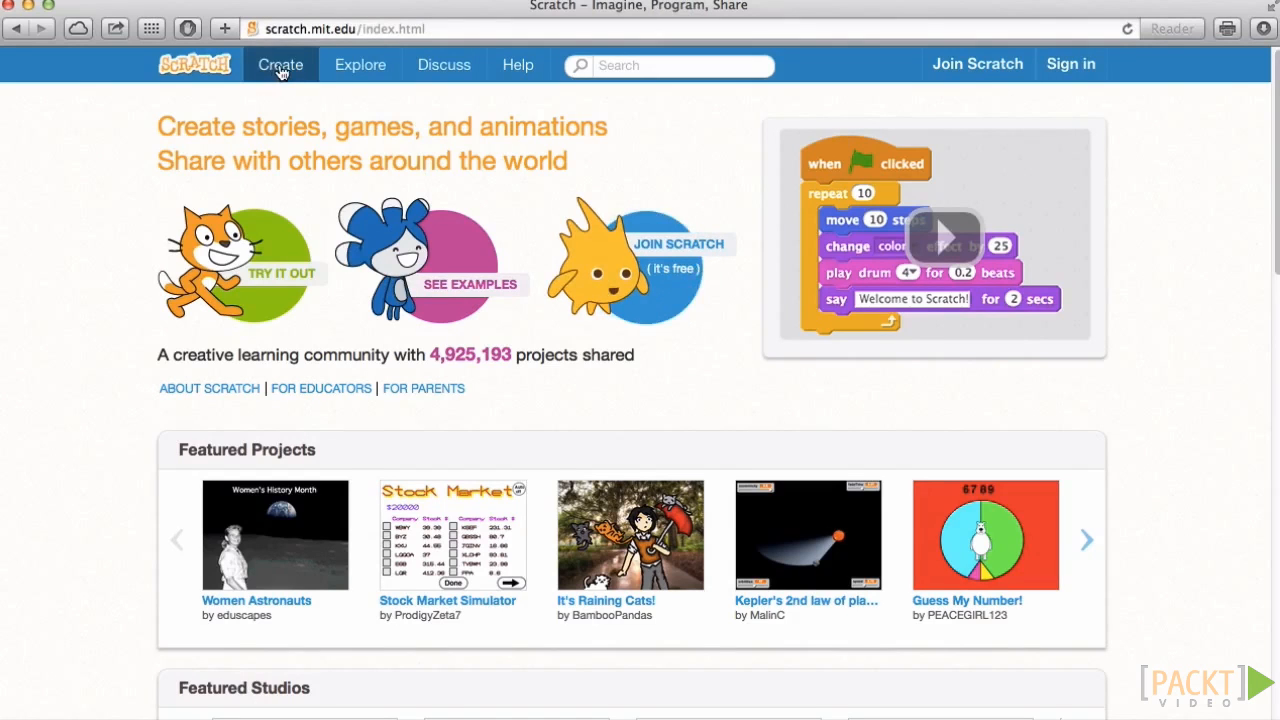
left_click(280, 64)
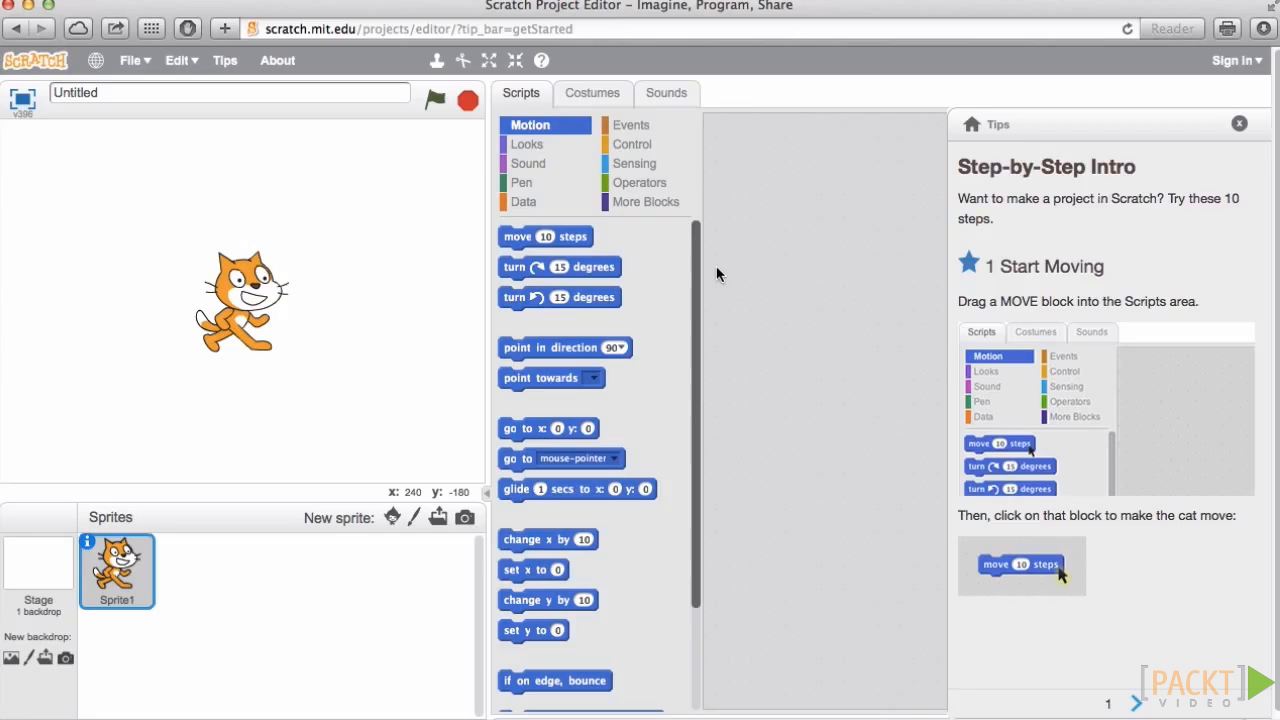
mouse_move(702, 396)
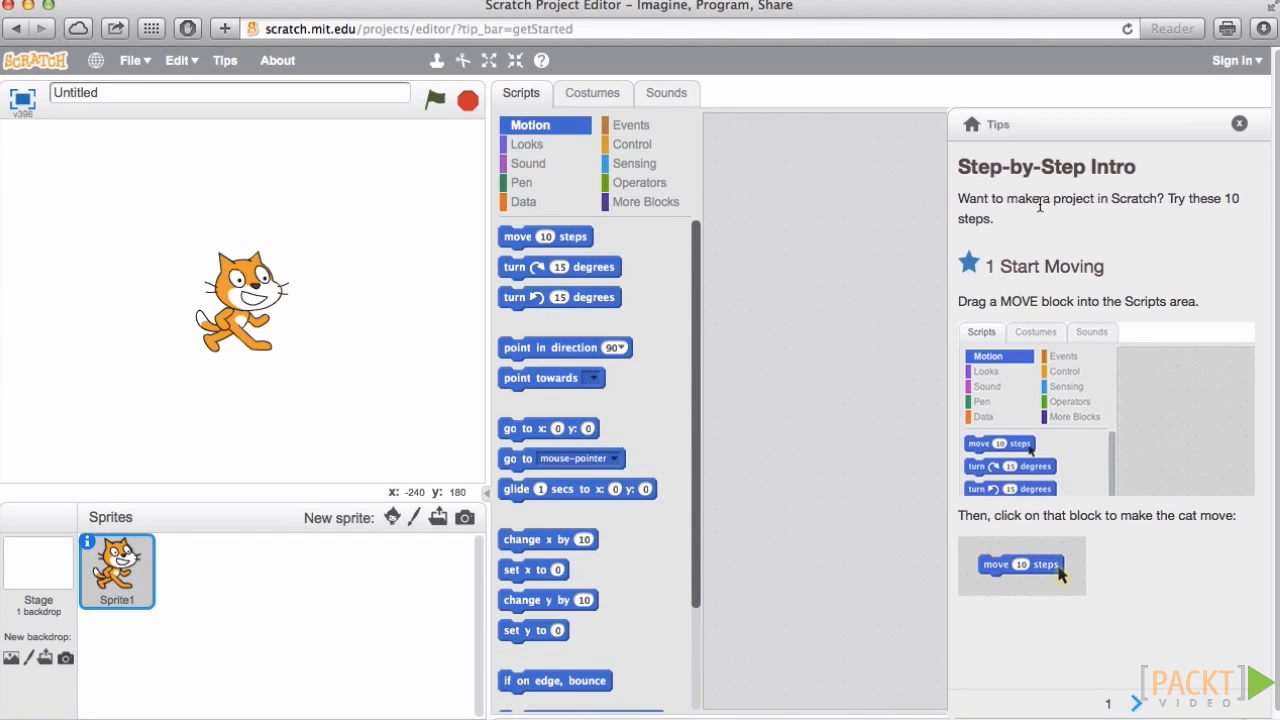
mouse_move(1218, 146)
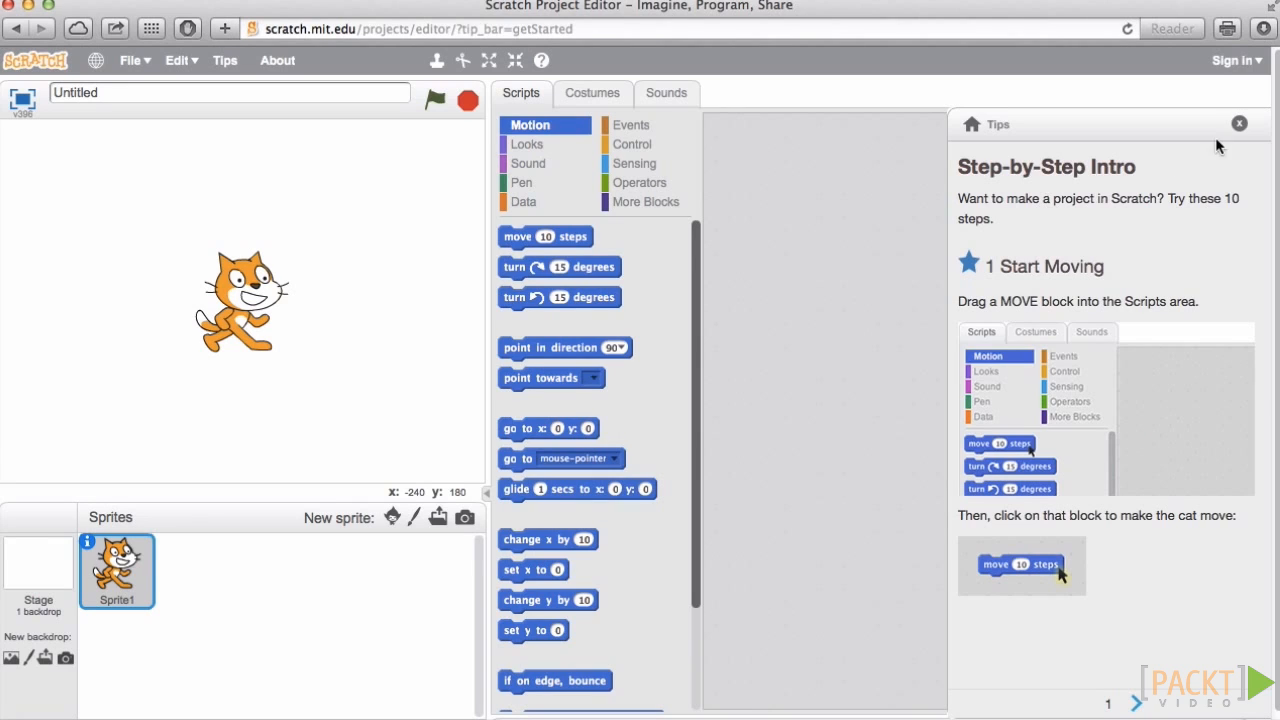
Dismiss the Step-by-Step Intro tips panel with its X
left_click(1238, 124)
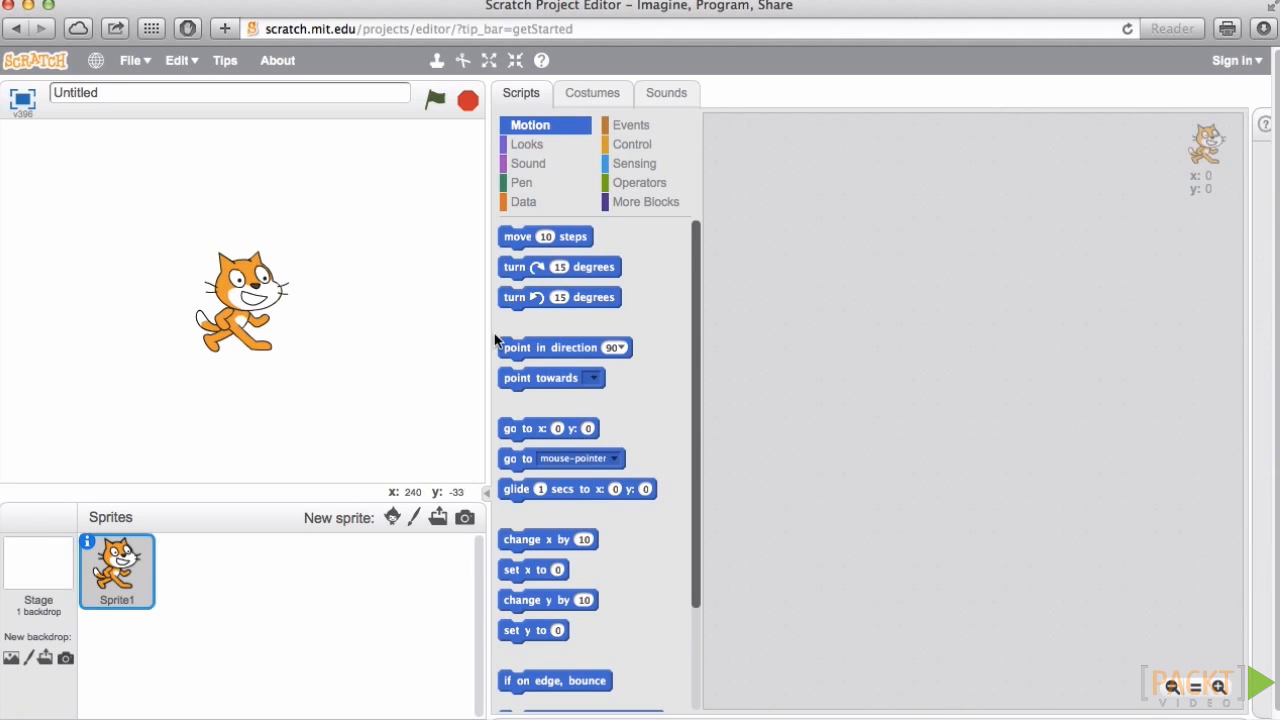
mouse_move(264, 310)
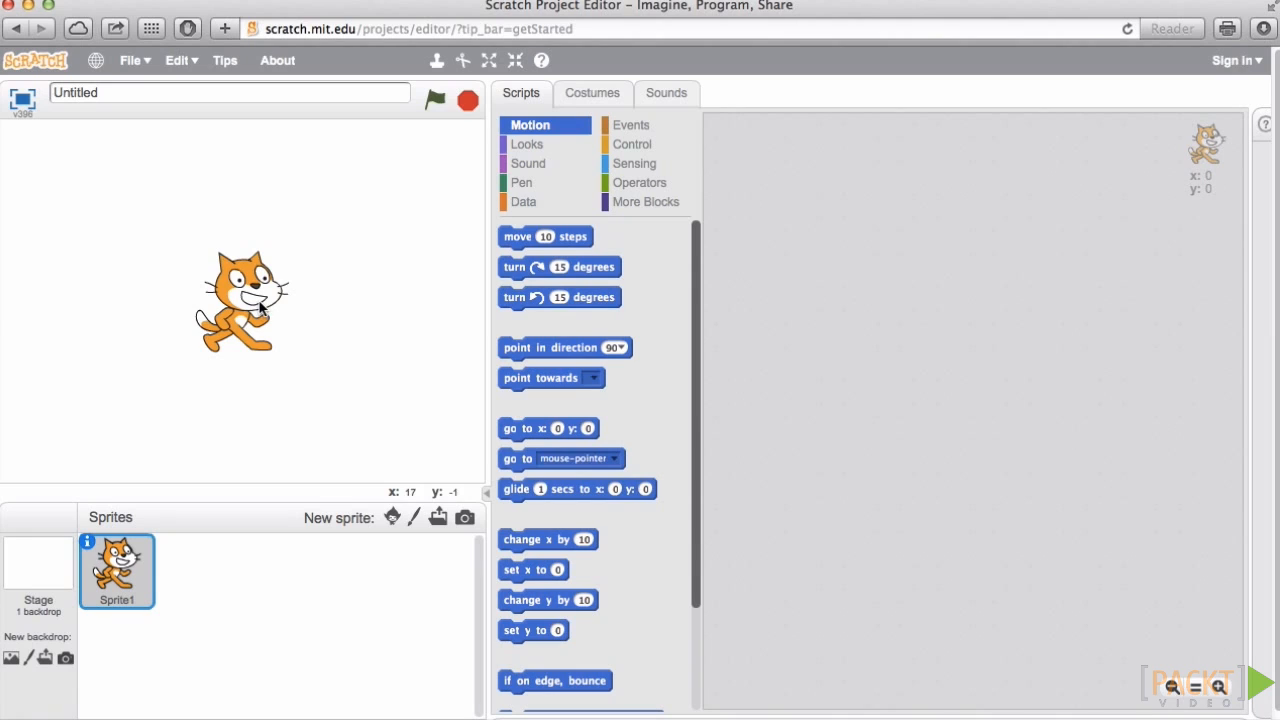
mouse_move(270, 344)
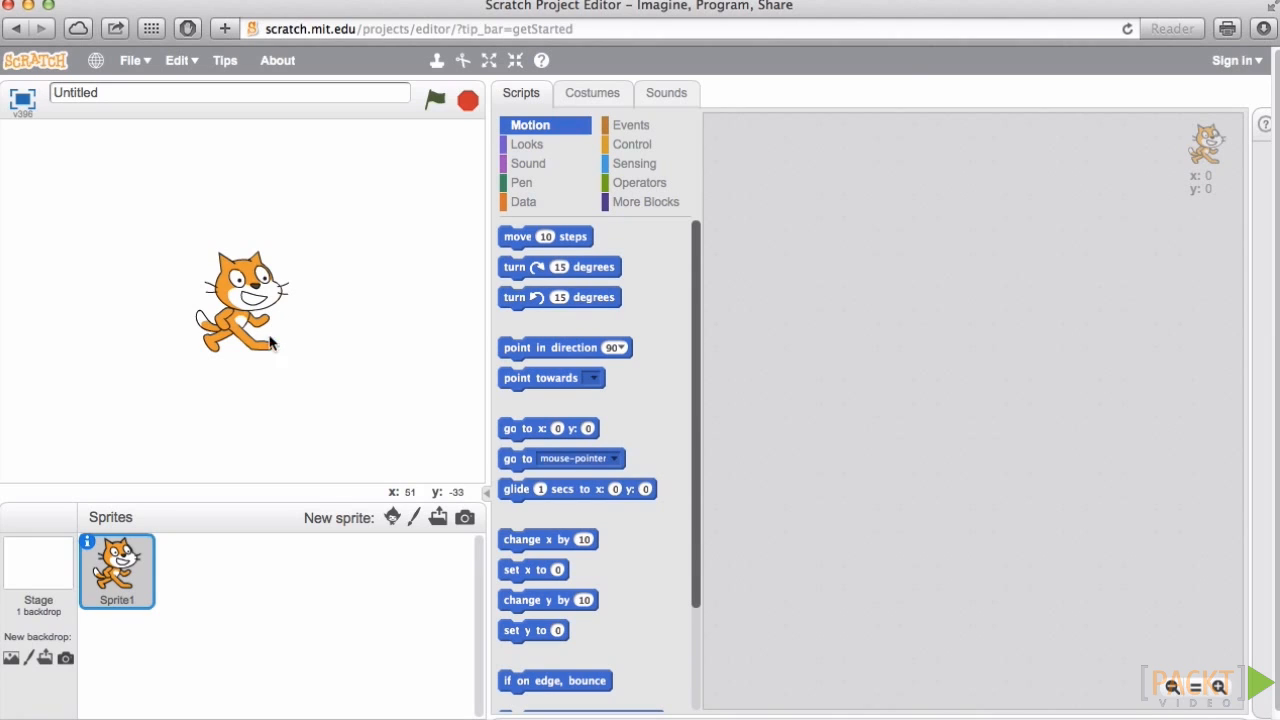
mouse_move(364, 336)
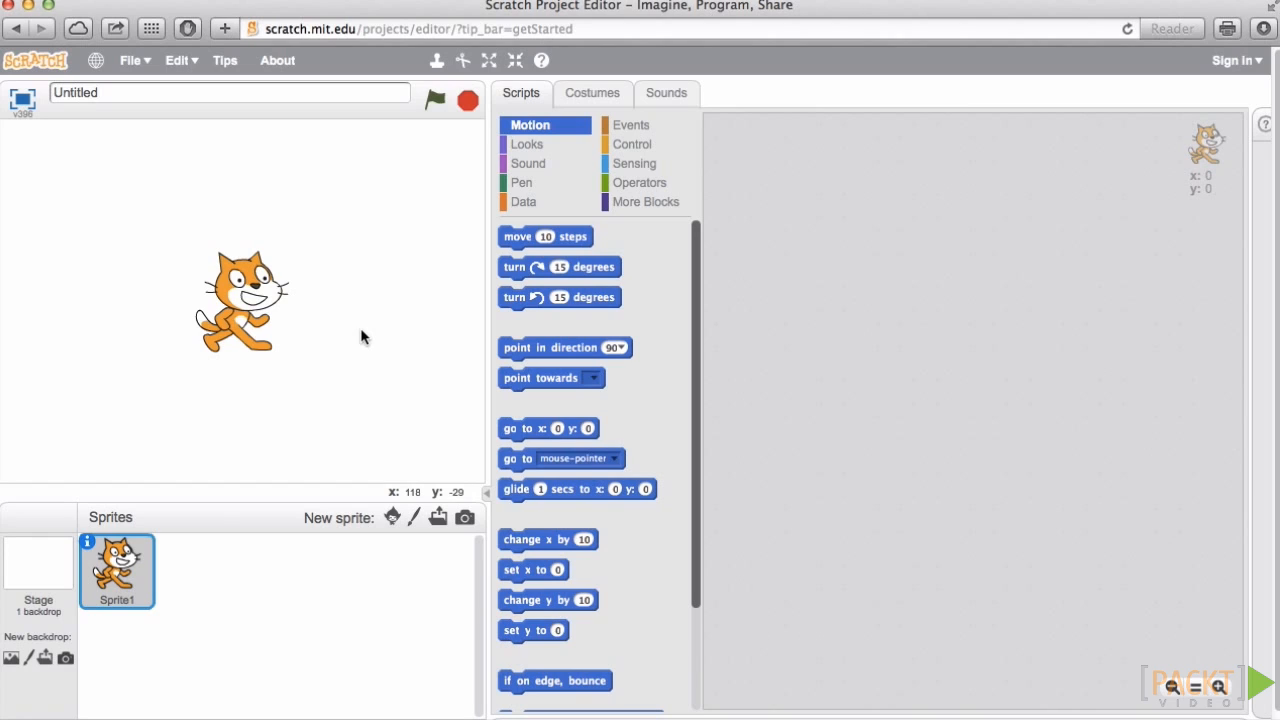
mouse_move(510, 268)
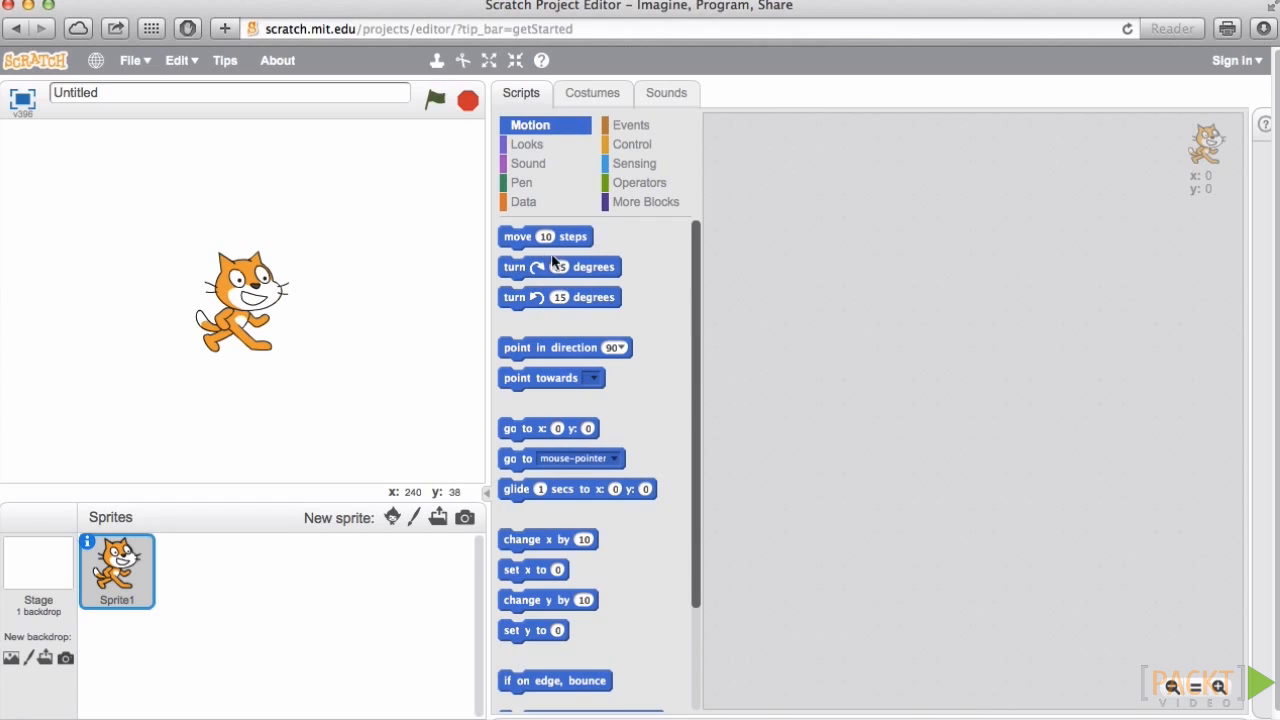
Drag a 'move 10 steps' block from Motion into the cat's Scripts area
left_click_drag(544, 236, 804, 276)
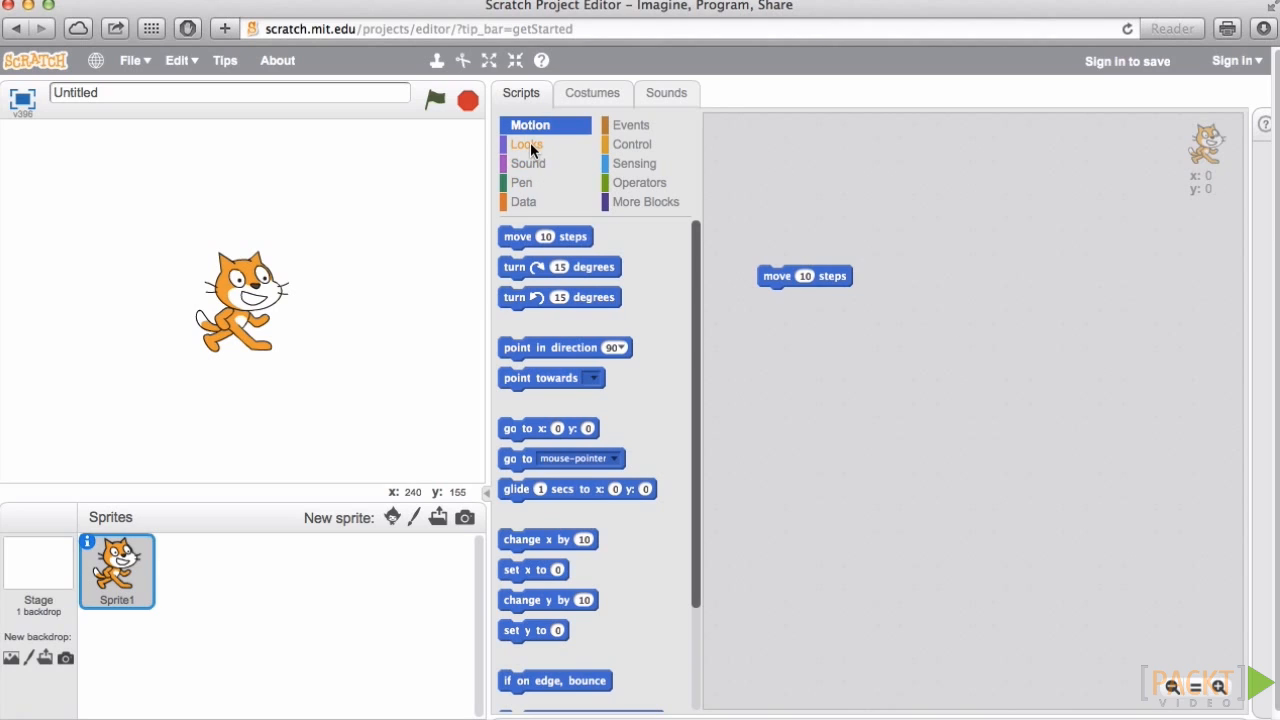
Snap a Looks 'next costume' block beneath 'move 10 steps'
left_click(528, 144)
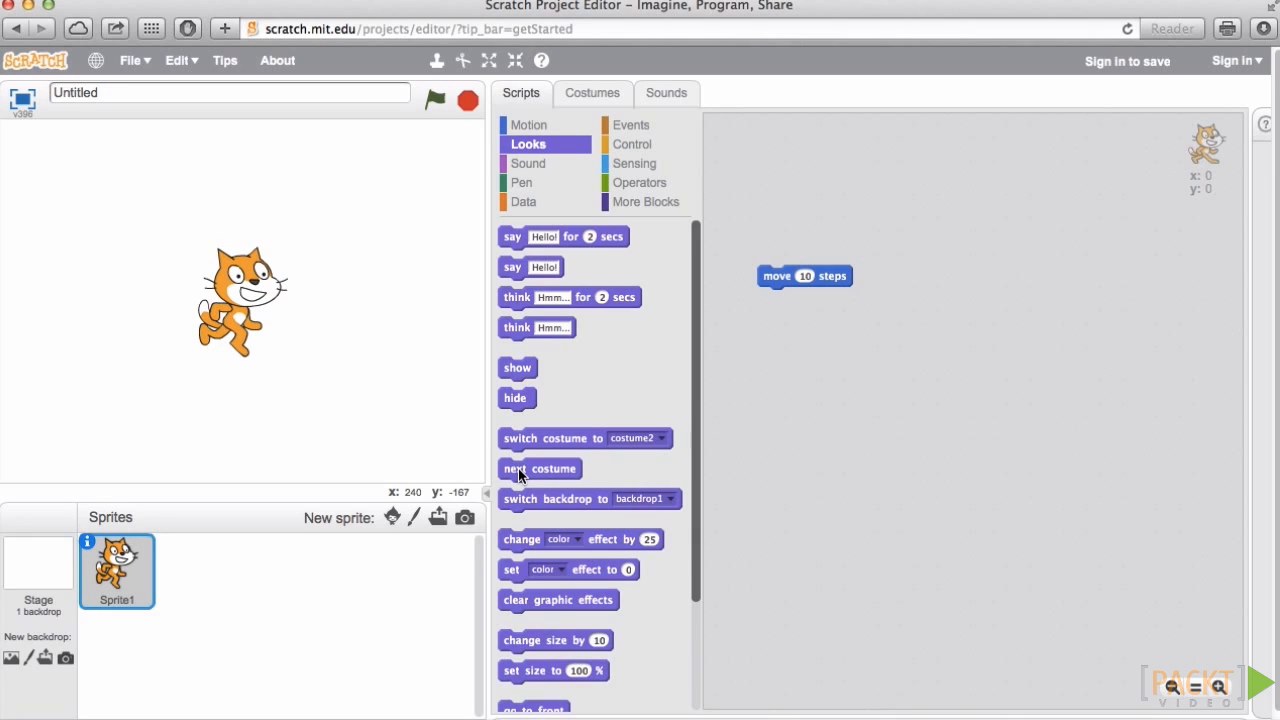
left_click_drag(540, 468, 786, 300)
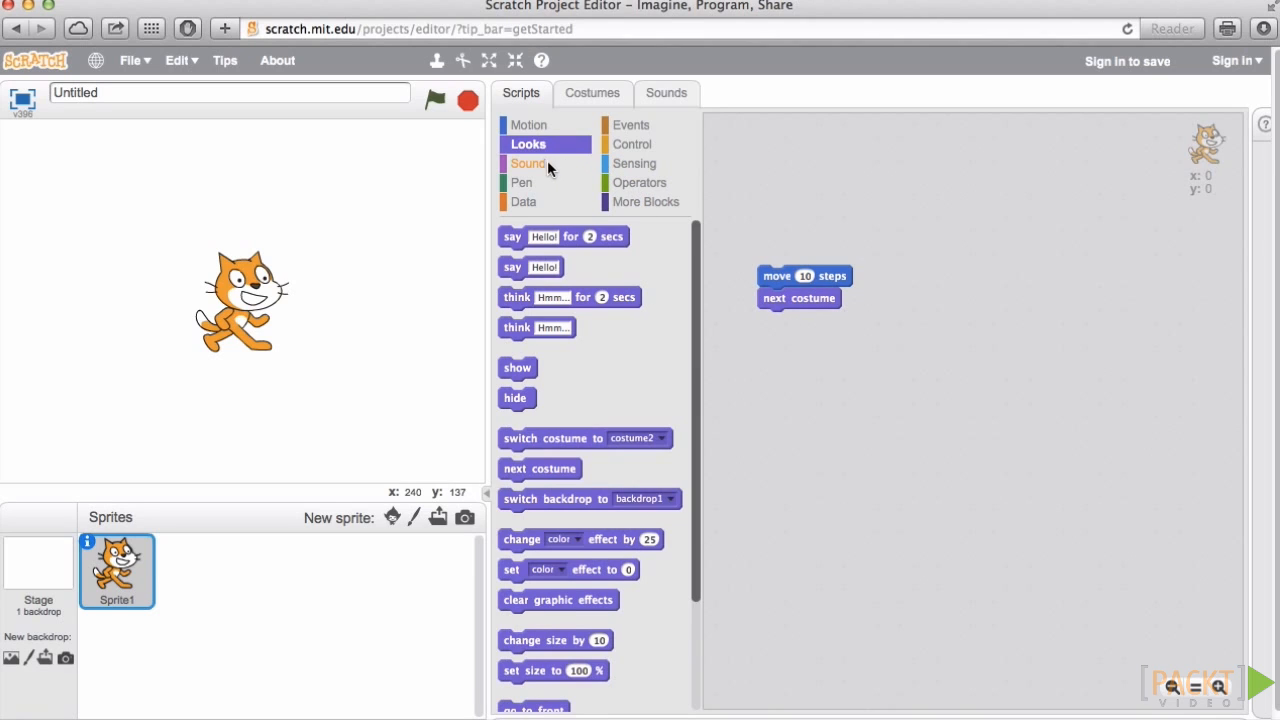
left_click(528, 164)
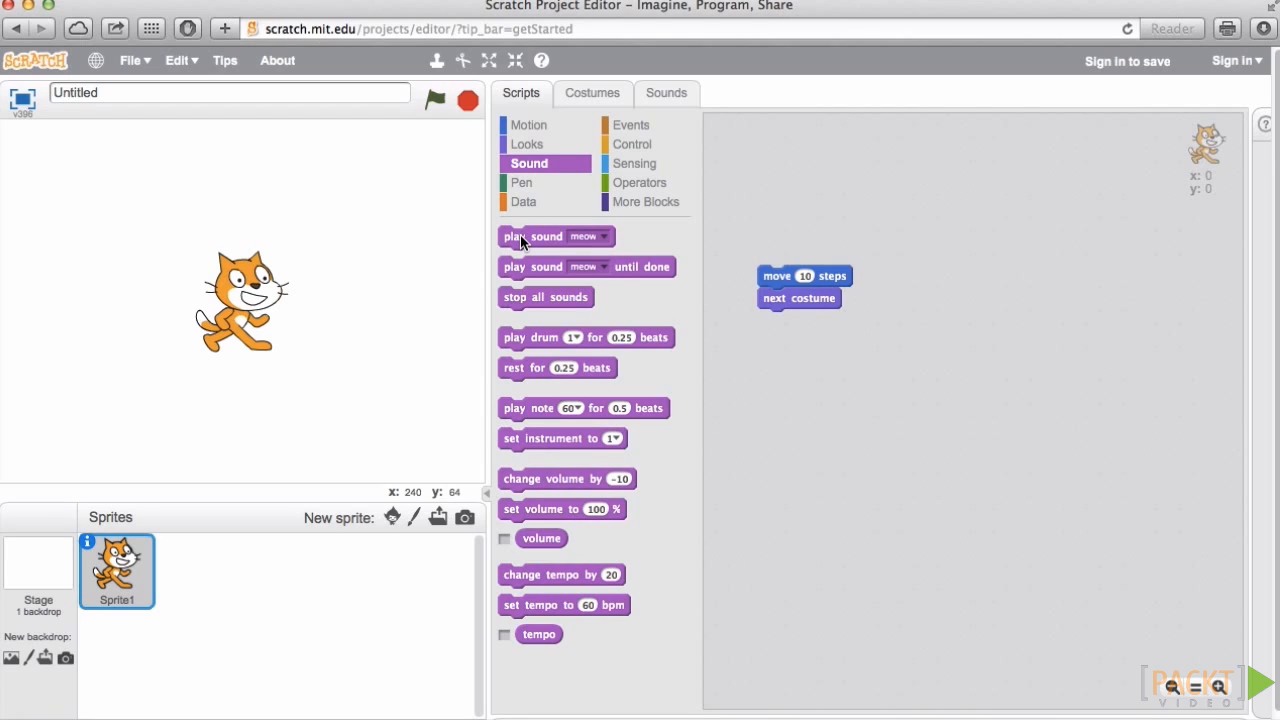
mouse_move(520, 340)
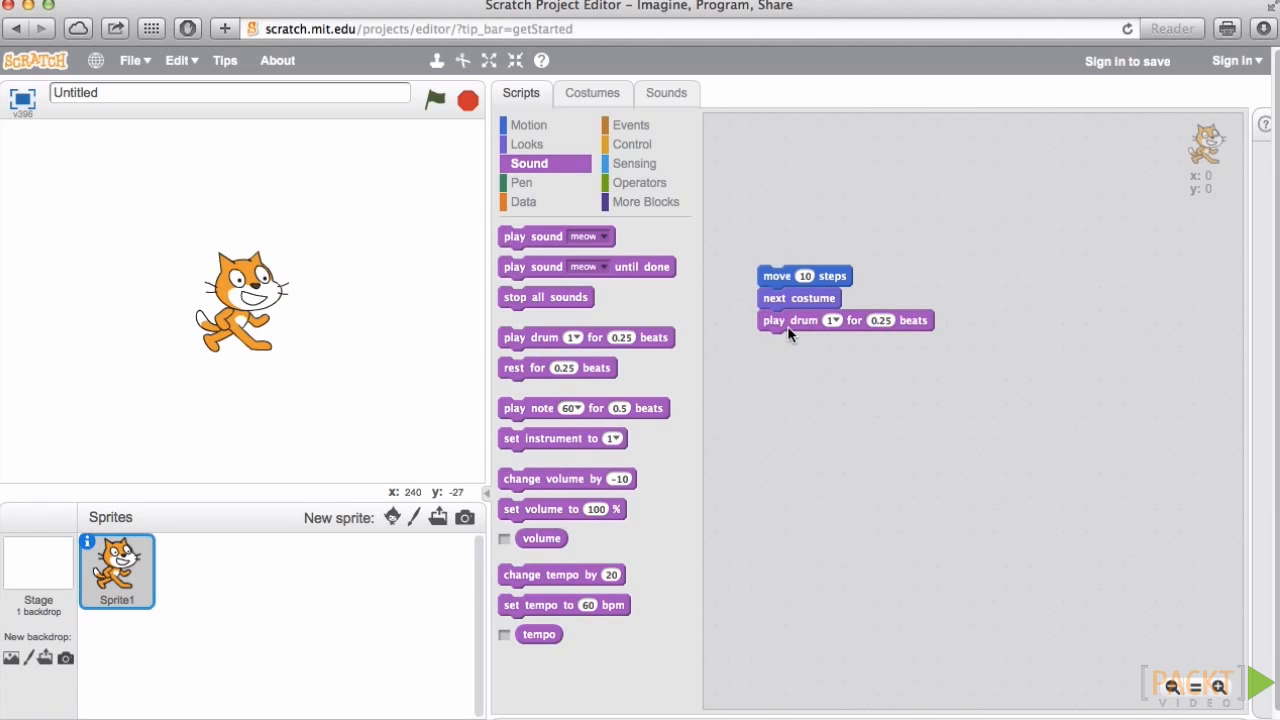
mouse_move(892, 440)
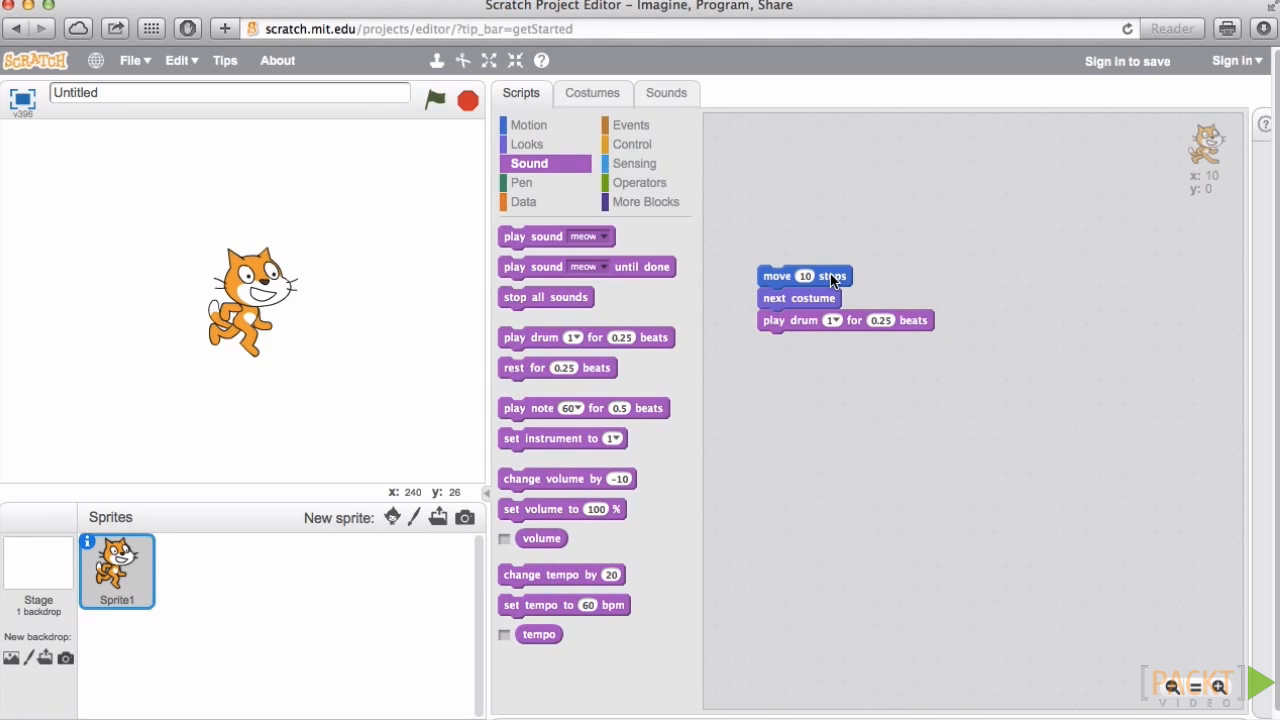
Run the move / next costume / play drum stack so the cat moves forward
left_click(798, 298)
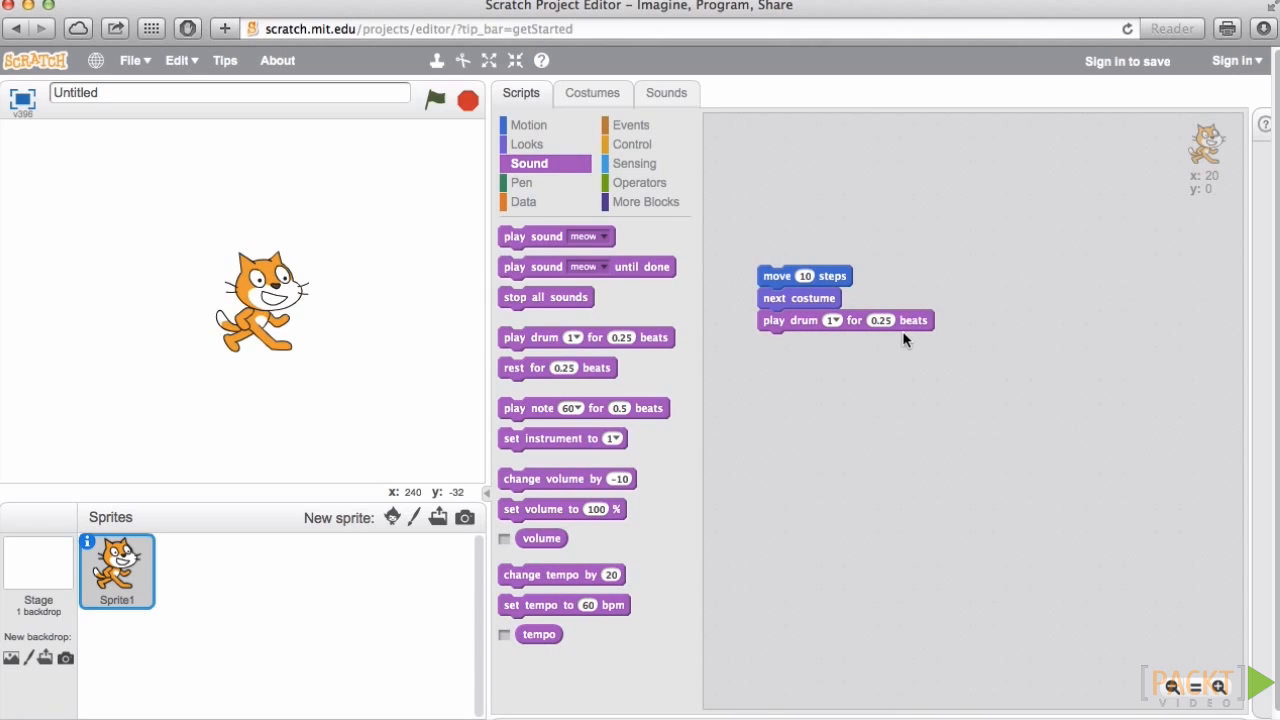
mouse_move(788, 372)
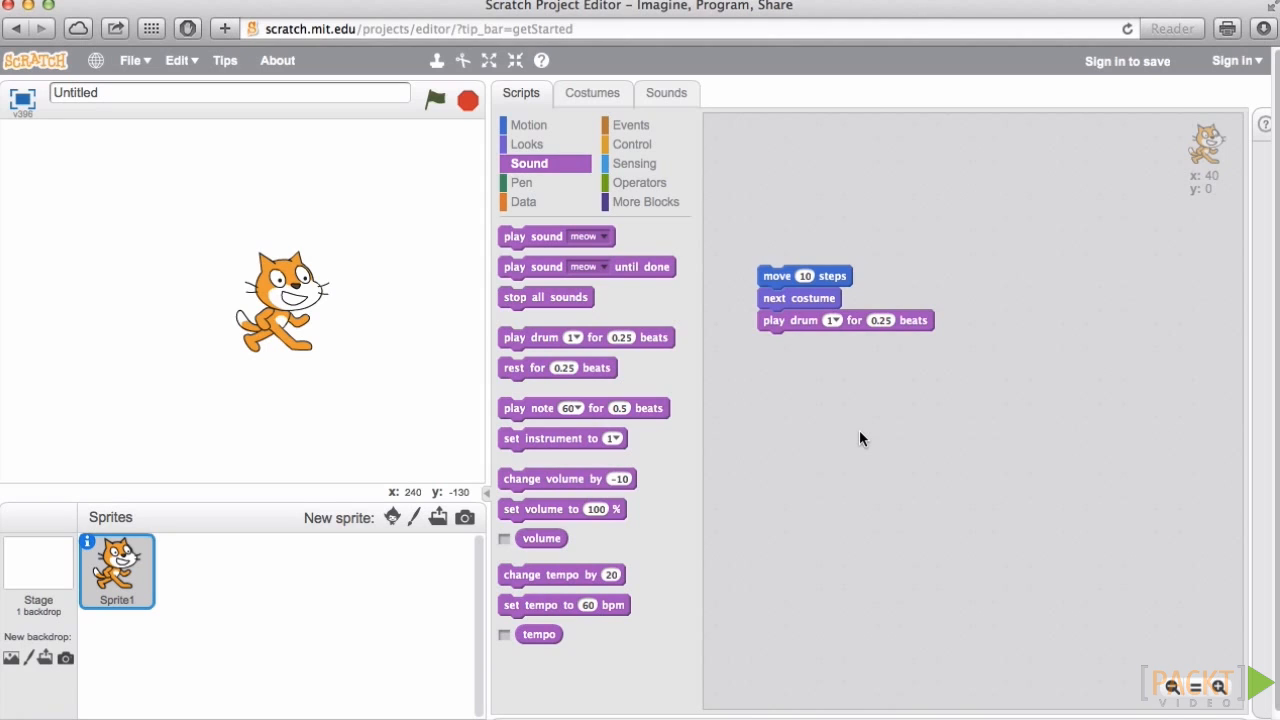
Insert a Control 'repeat 10' loop into the stack right under 'move 10 steps'
left_click(632, 144)
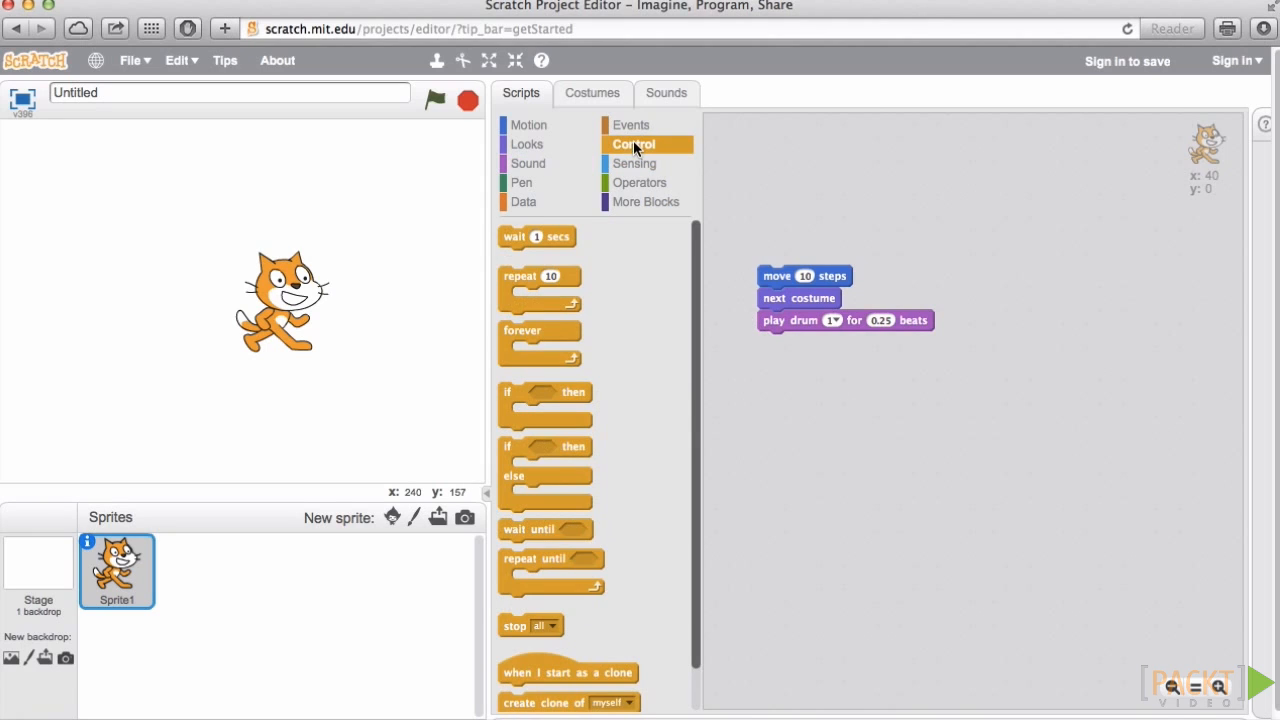
mouse_move(512, 286)
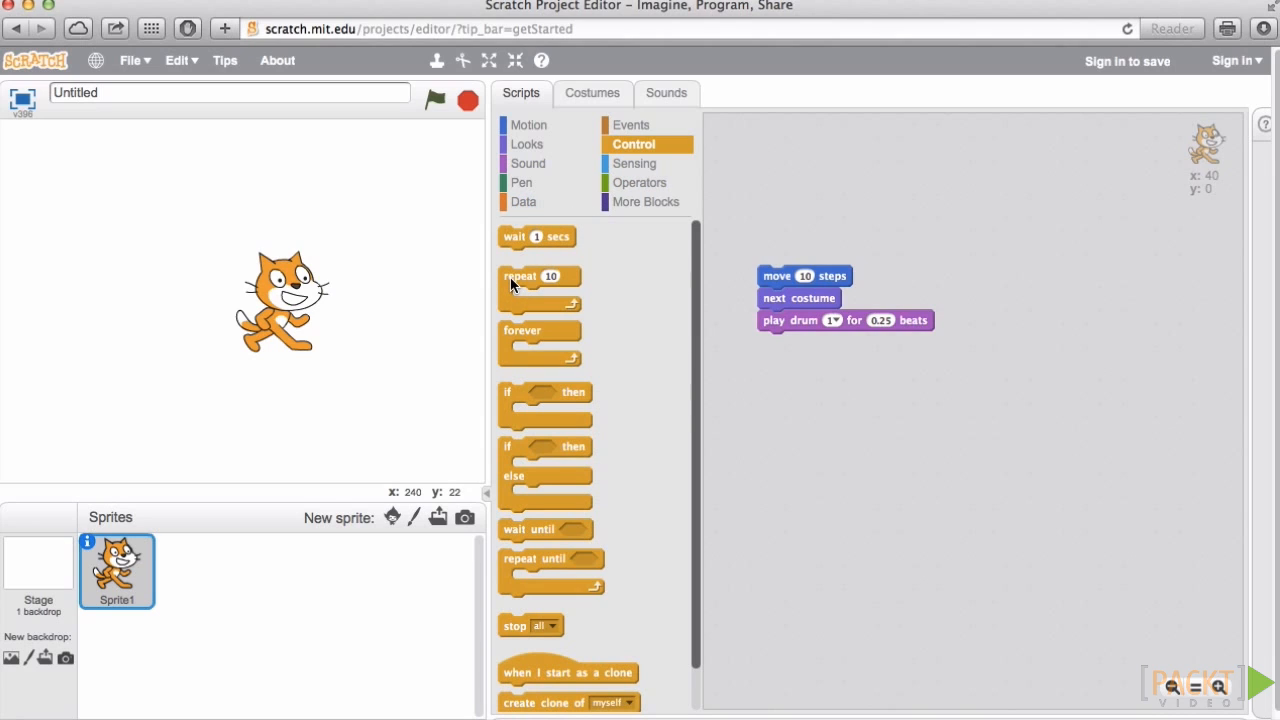
left_click_drag(540, 284, 816, 436)
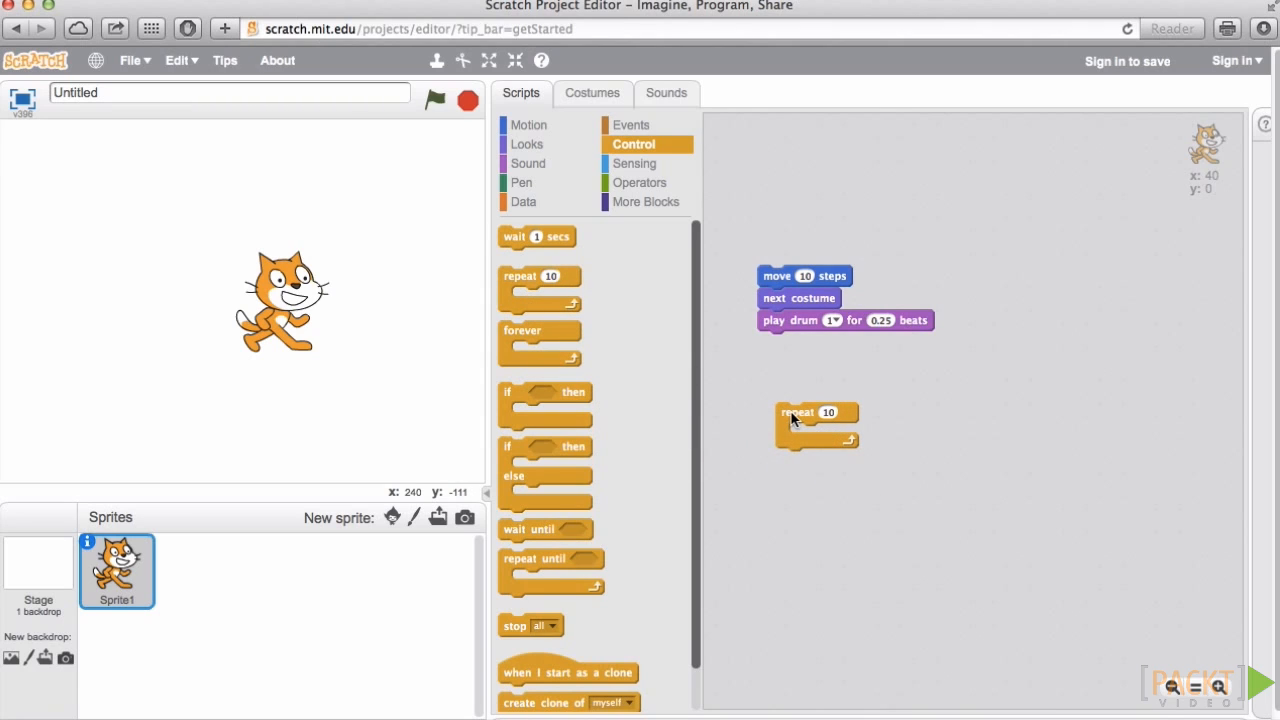
left_click_drag(816, 412, 810, 300)
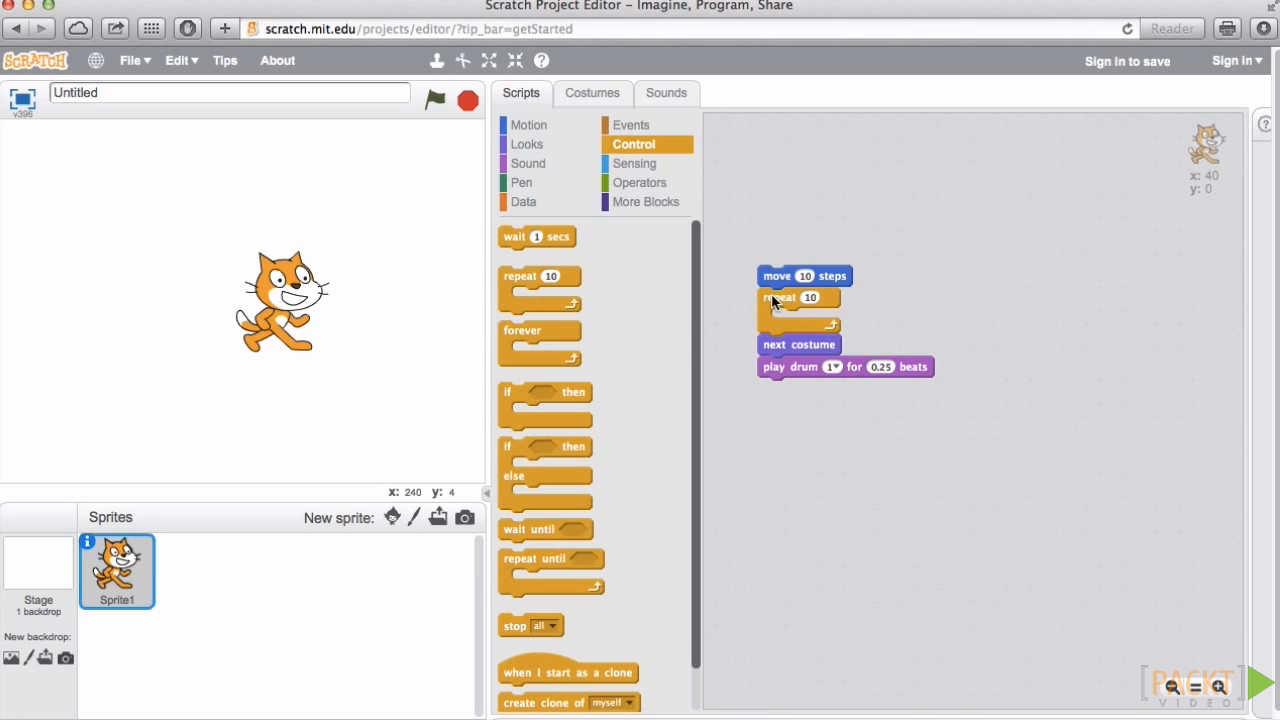
mouse_move(810, 312)
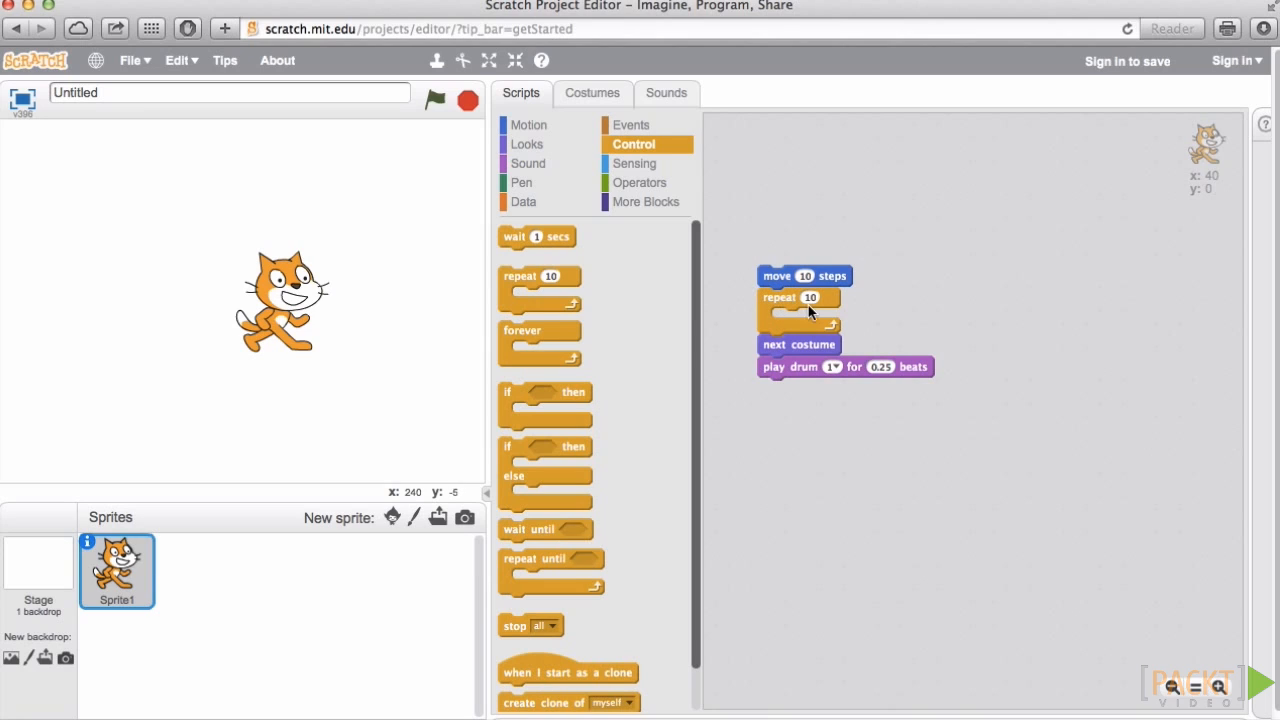
mouse_move(836, 324)
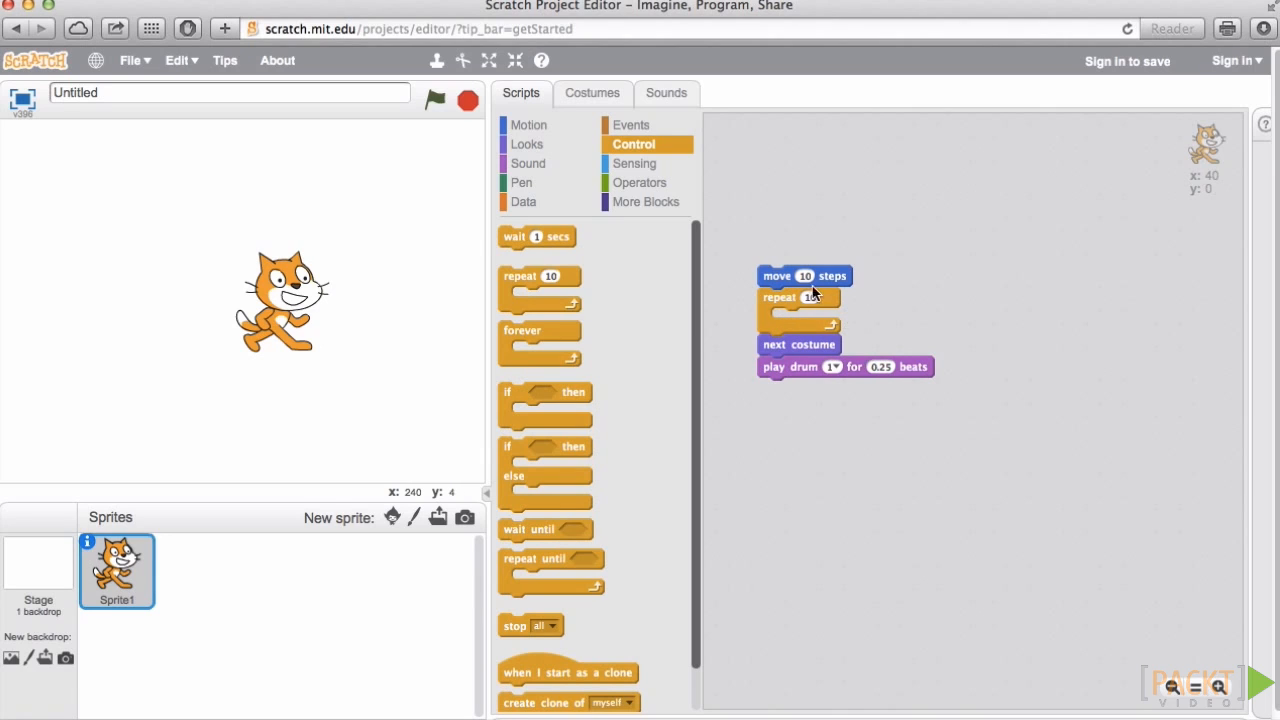
mouse_move(784, 388)
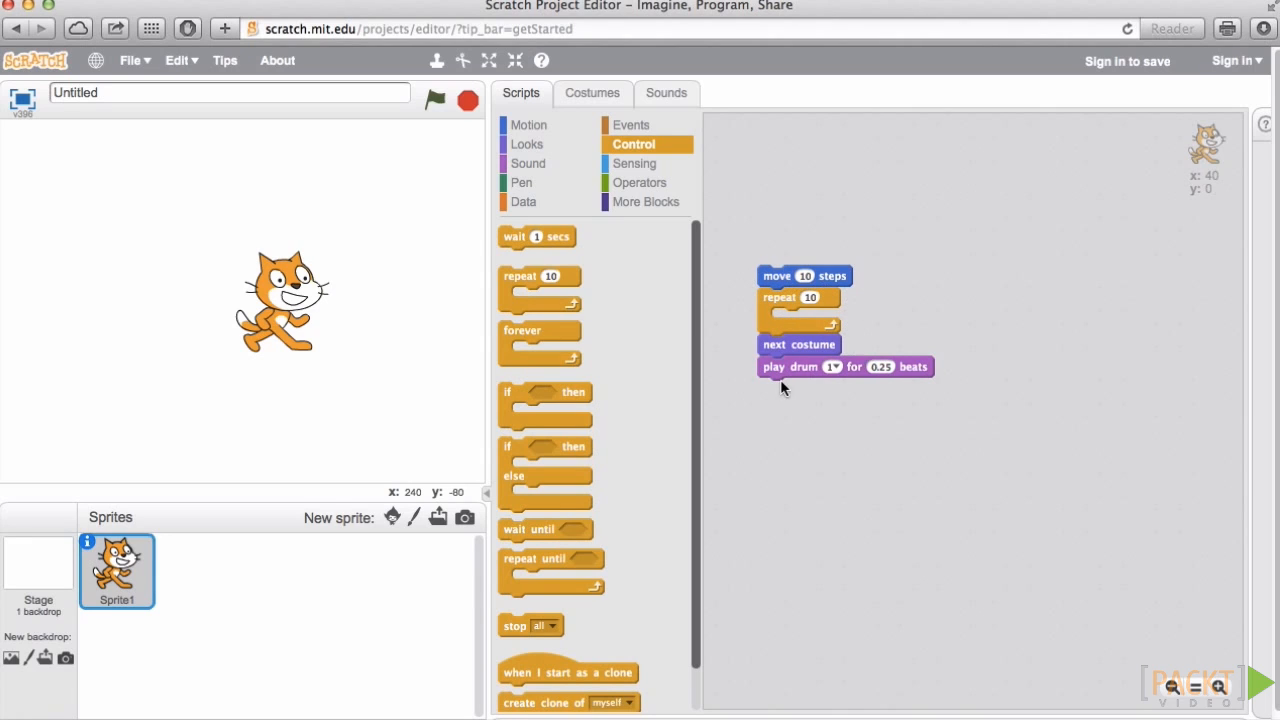
mouse_move(784, 344)
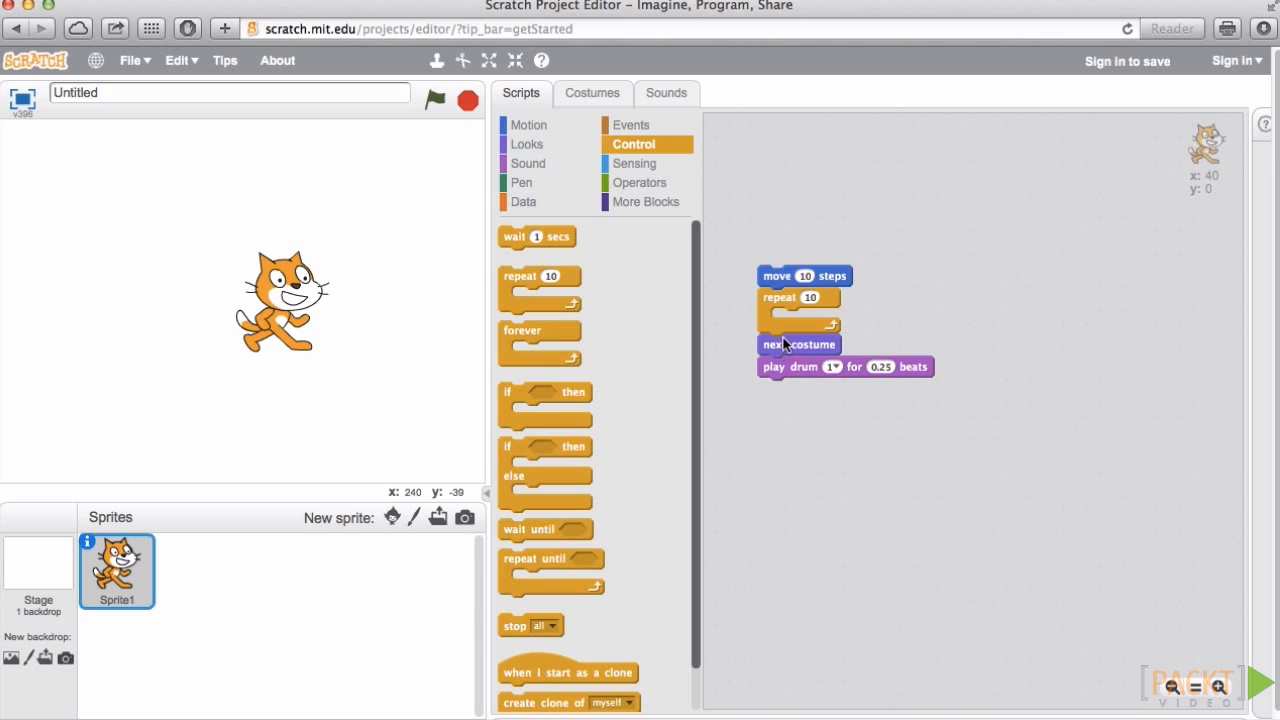
Nest move 10 steps, next costume and play drum inside the repeat 10 loop and run it
left_click_drag(798, 344, 944, 376)
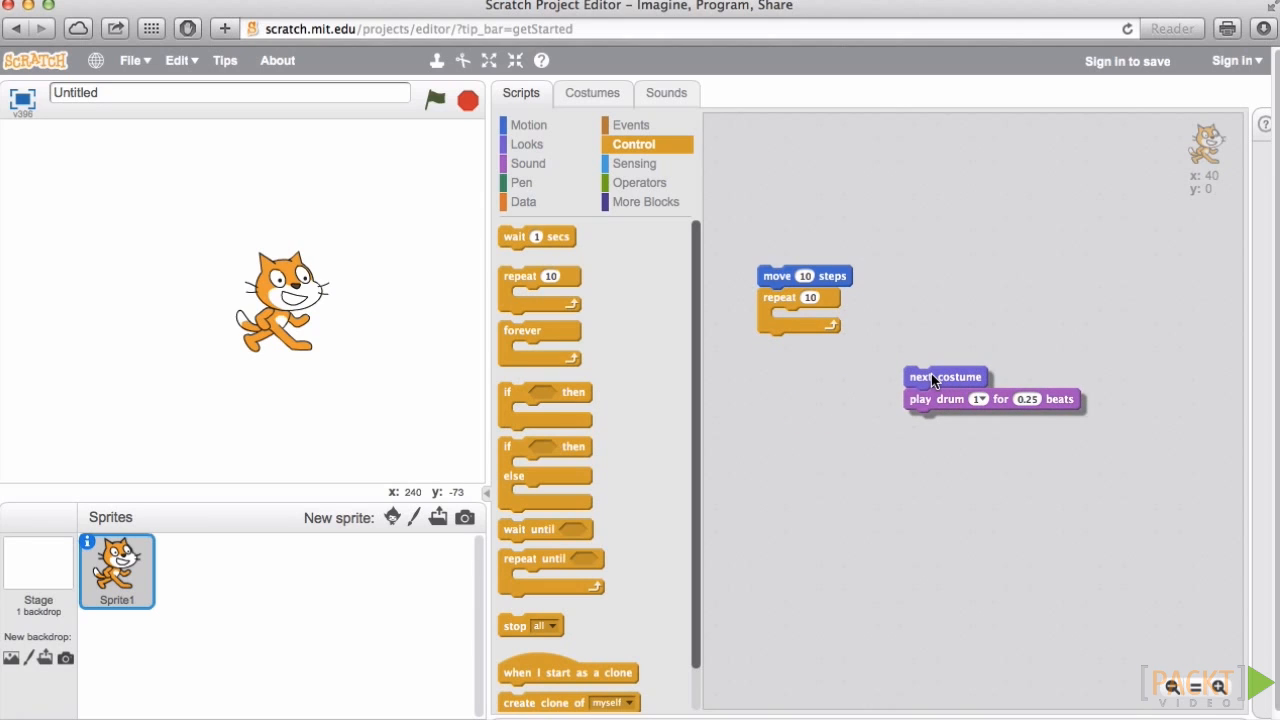
left_click_drag(944, 376, 810, 320)
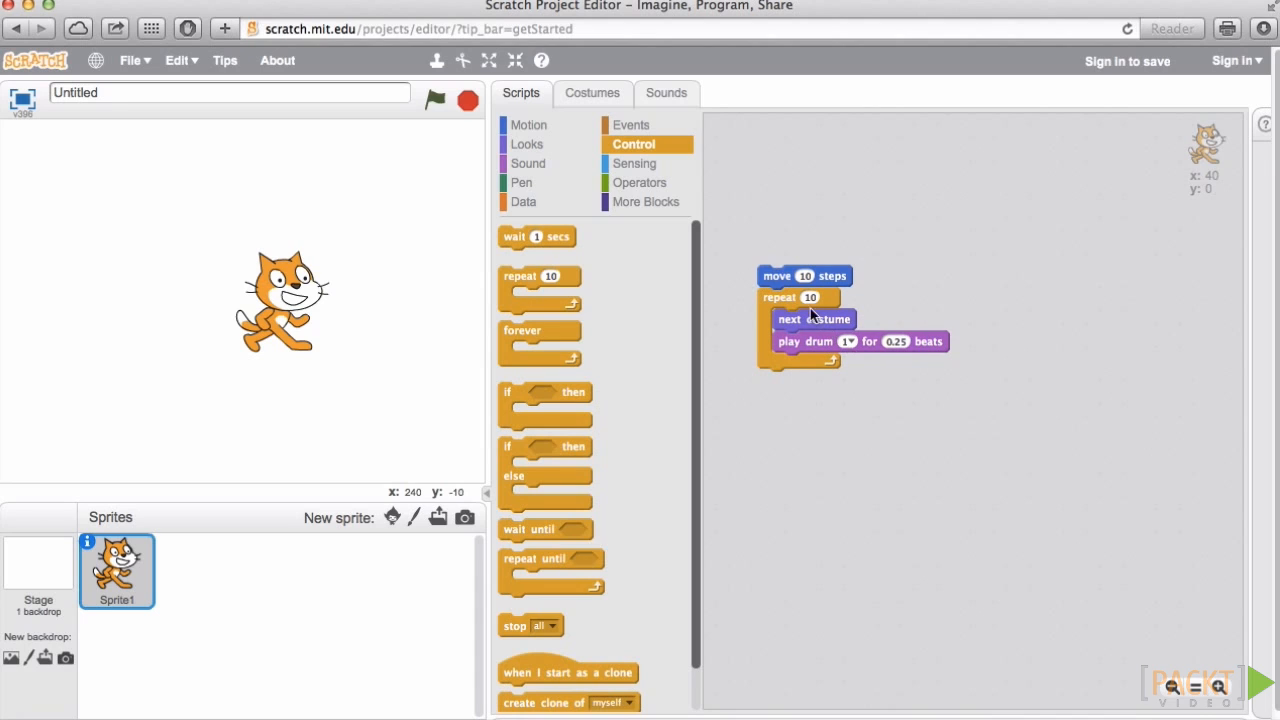
mouse_move(828, 274)
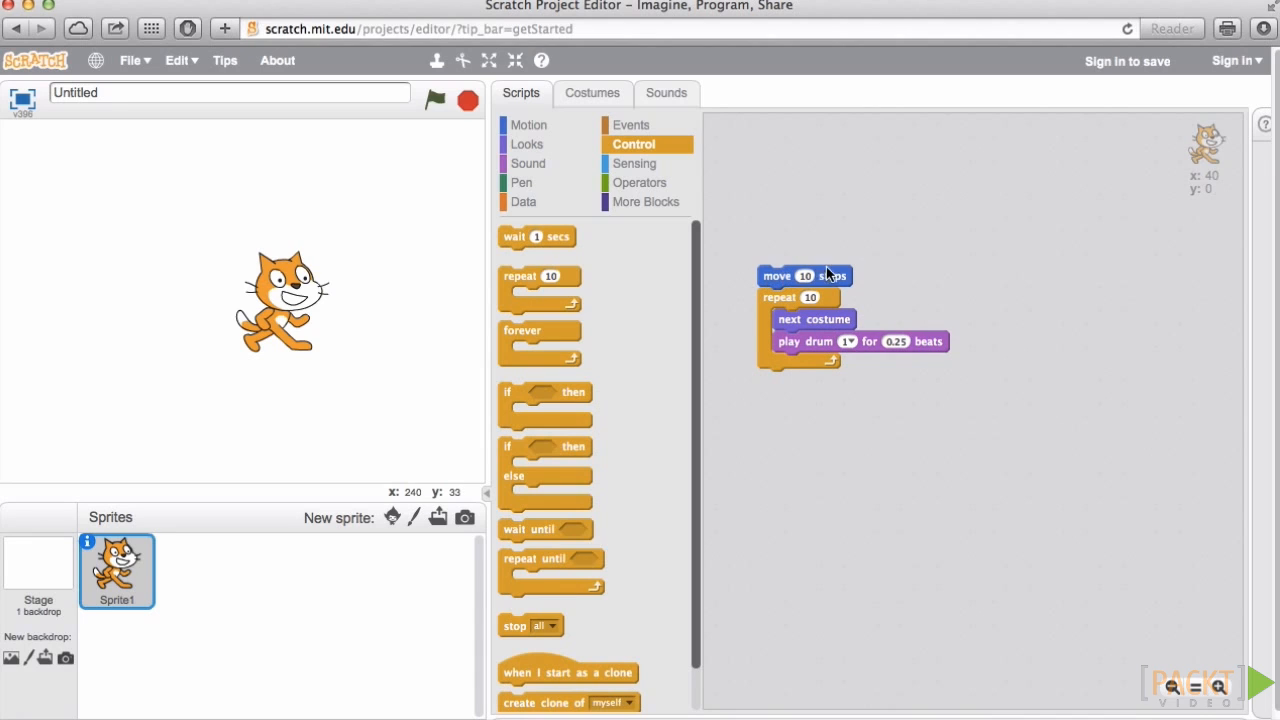
mouse_move(784, 318)
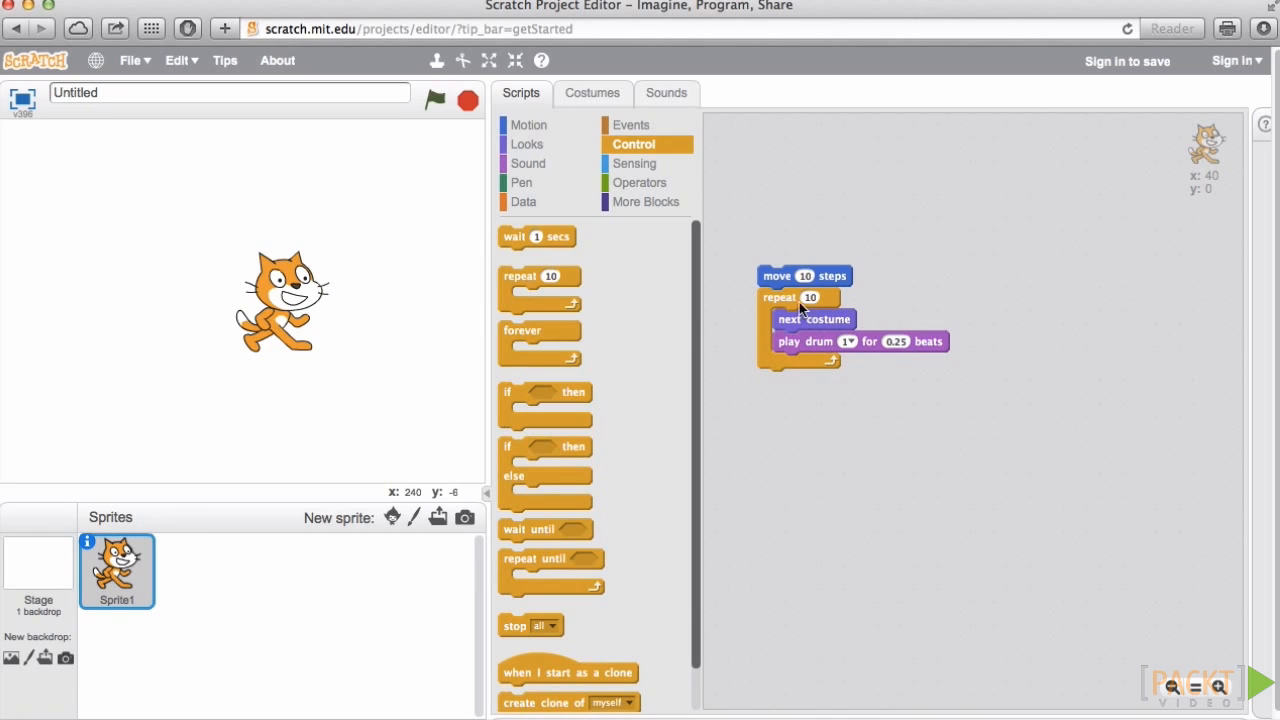
left_click_drag(780, 296, 784, 352)
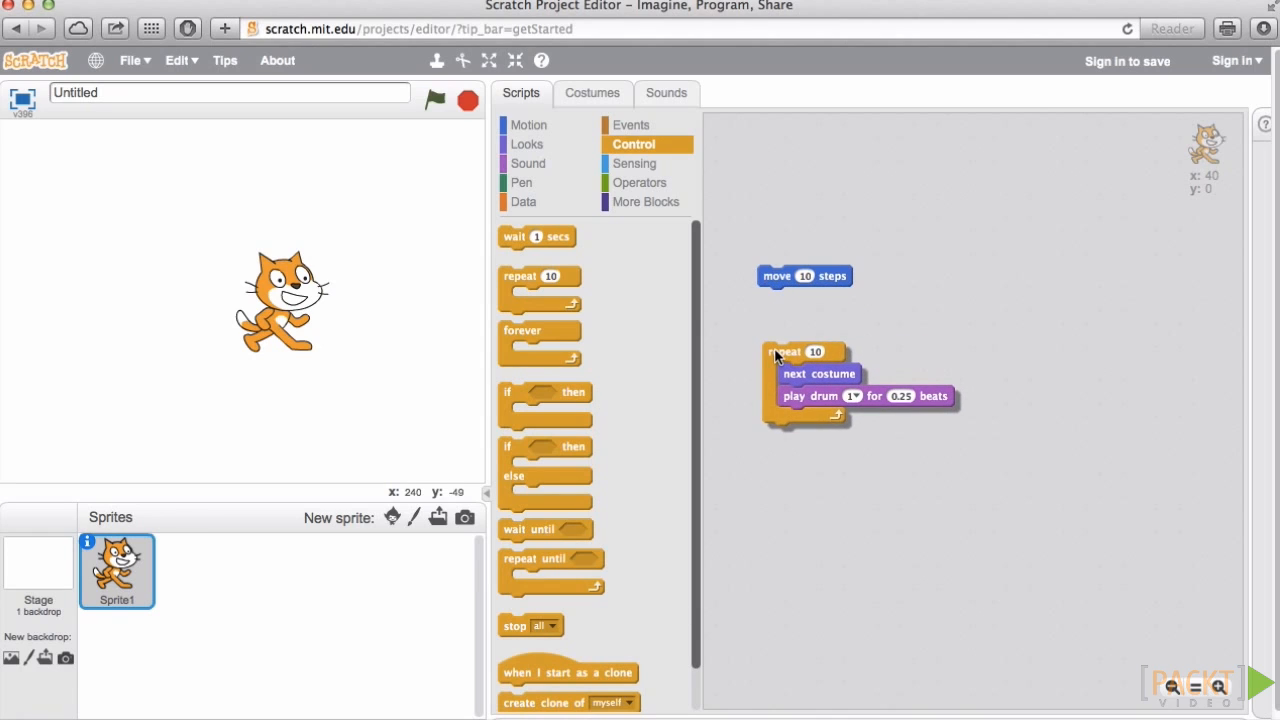
left_click_drag(804, 276, 900, 292)
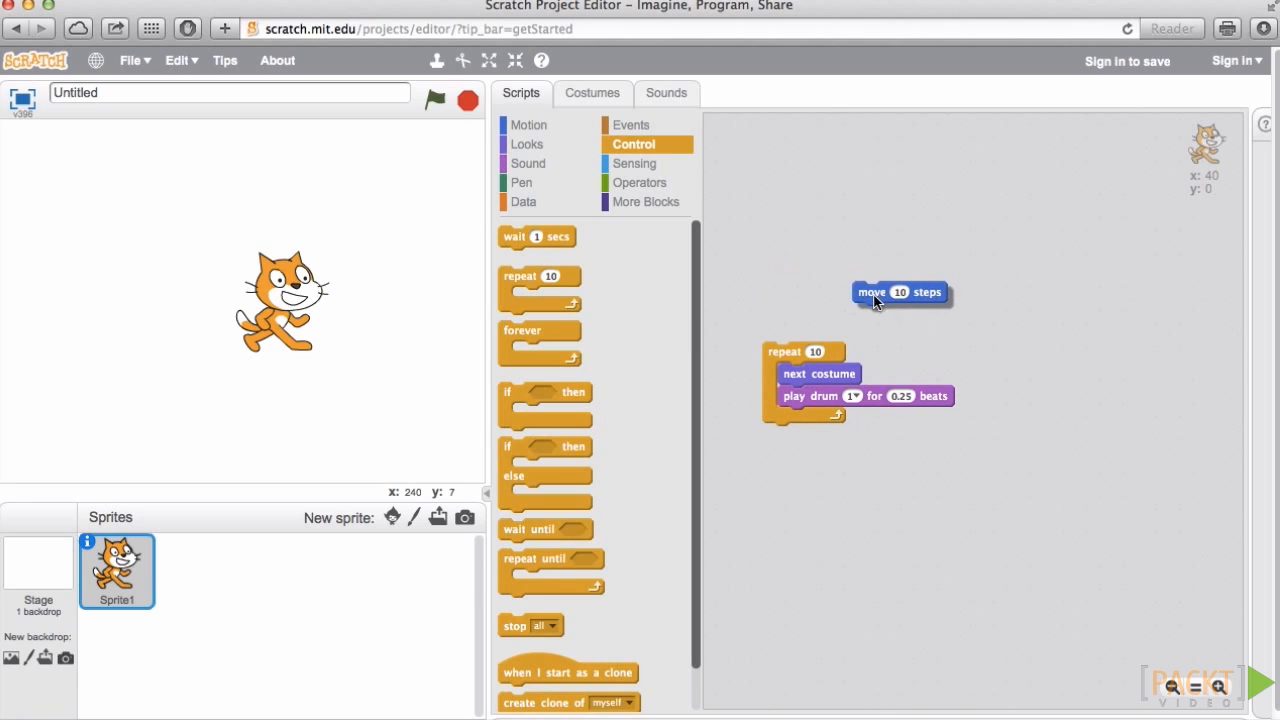
left_click_drag(900, 292, 836, 374)
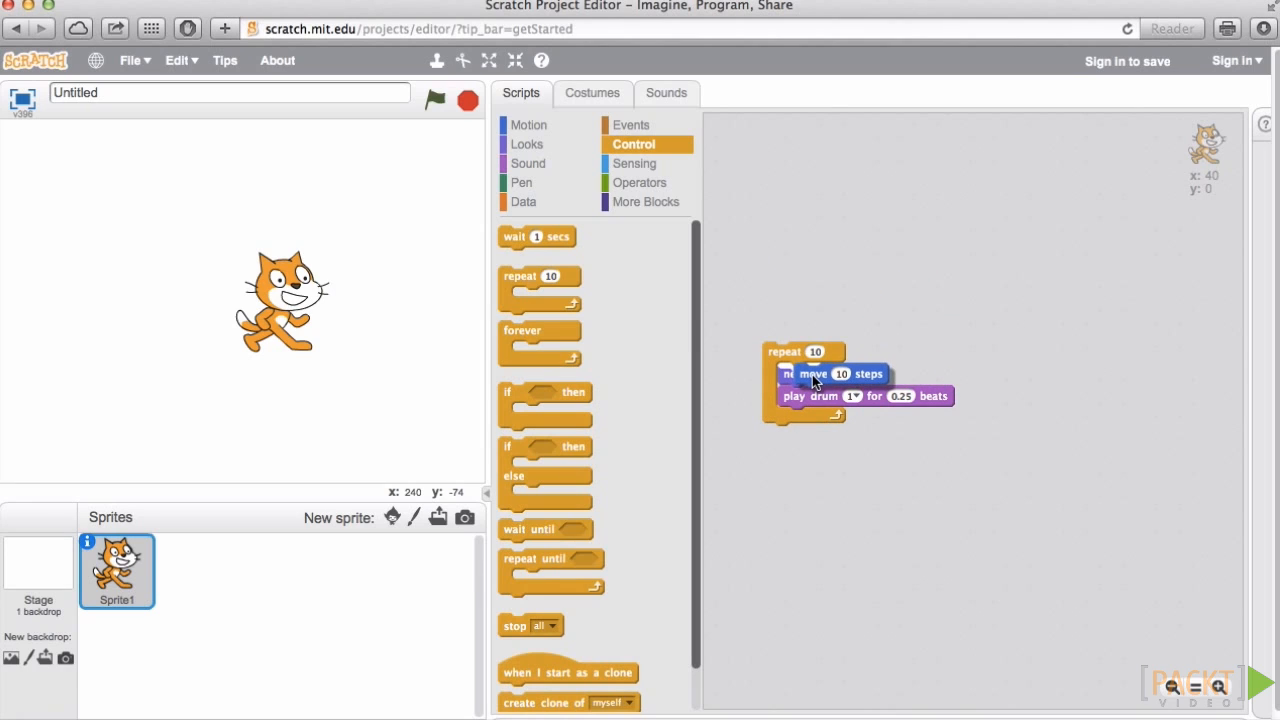
left_click_drag(812, 374, 818, 396)
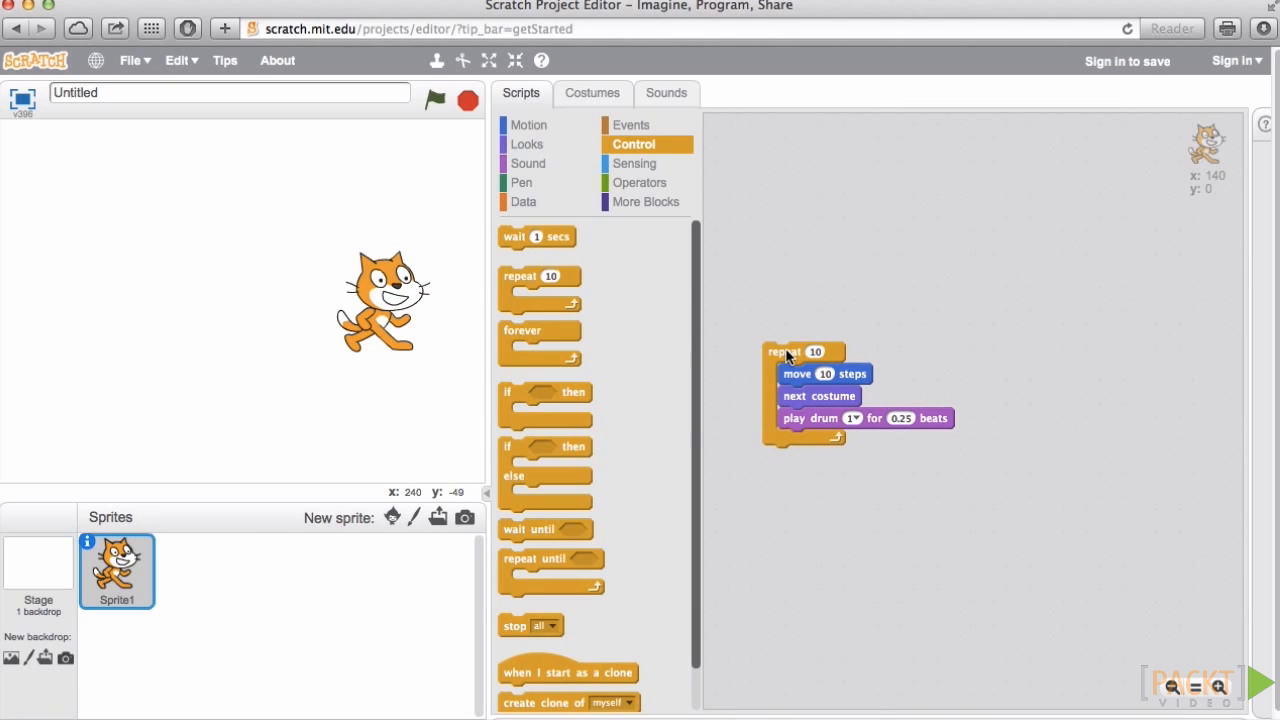
mouse_move(990, 488)
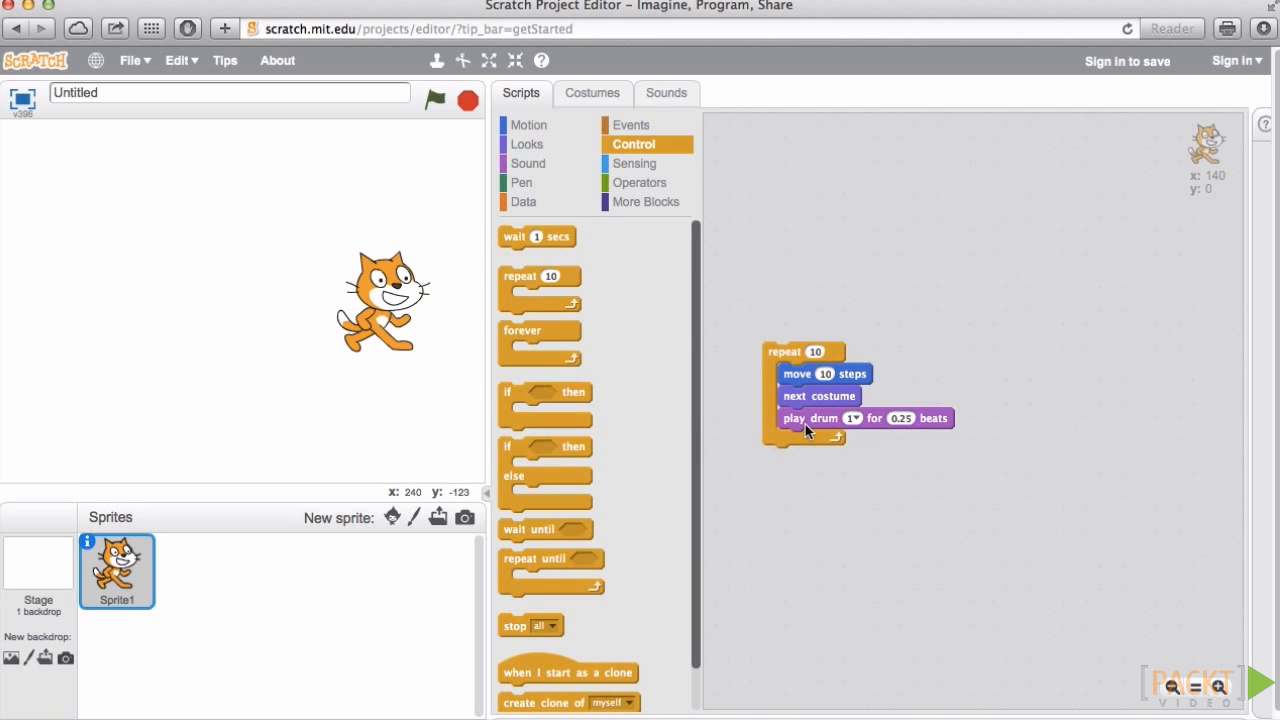
mouse_move(858, 428)
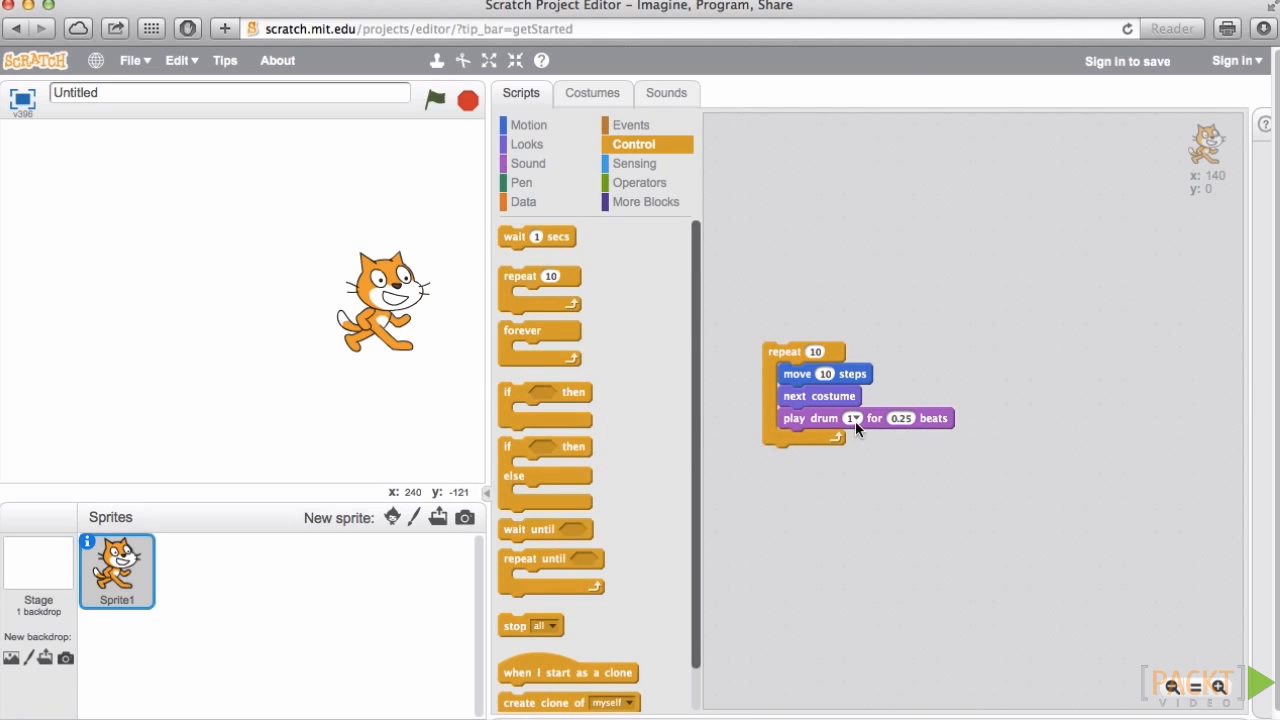
Choose the (10) Wood Block drum sound and change the move steps to 20
left_click(852, 418)
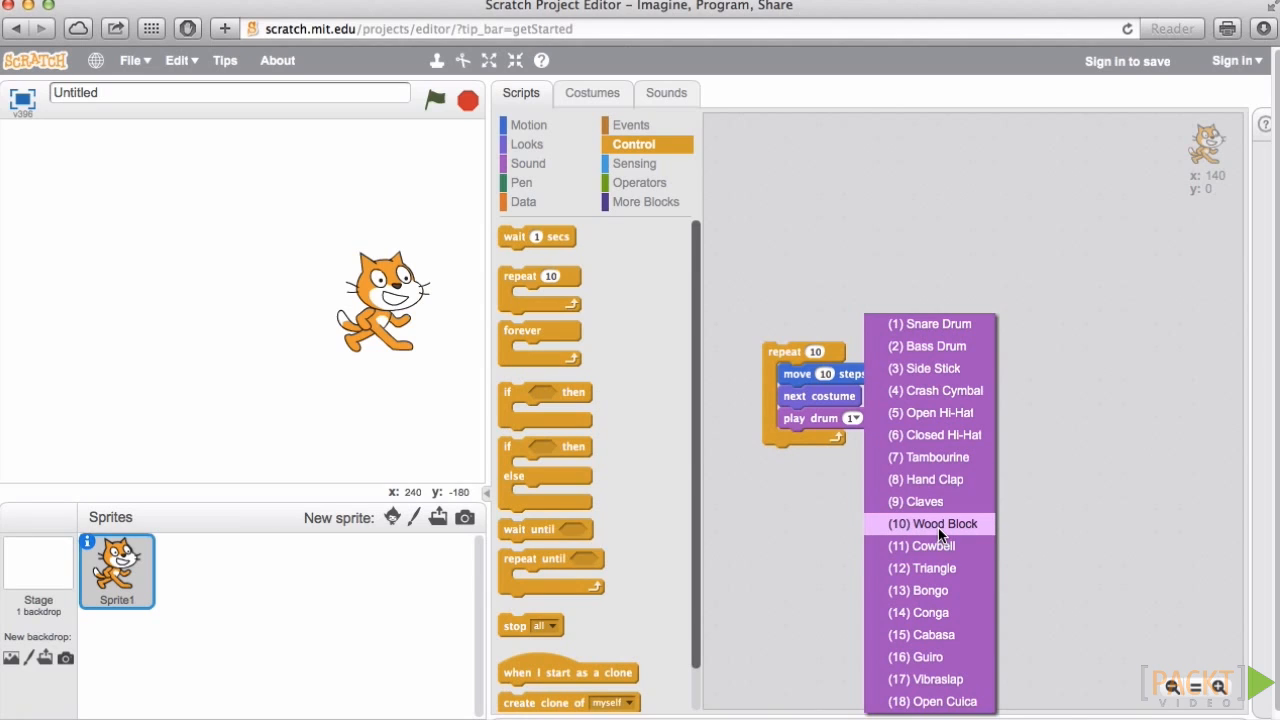
left_click(930, 524)
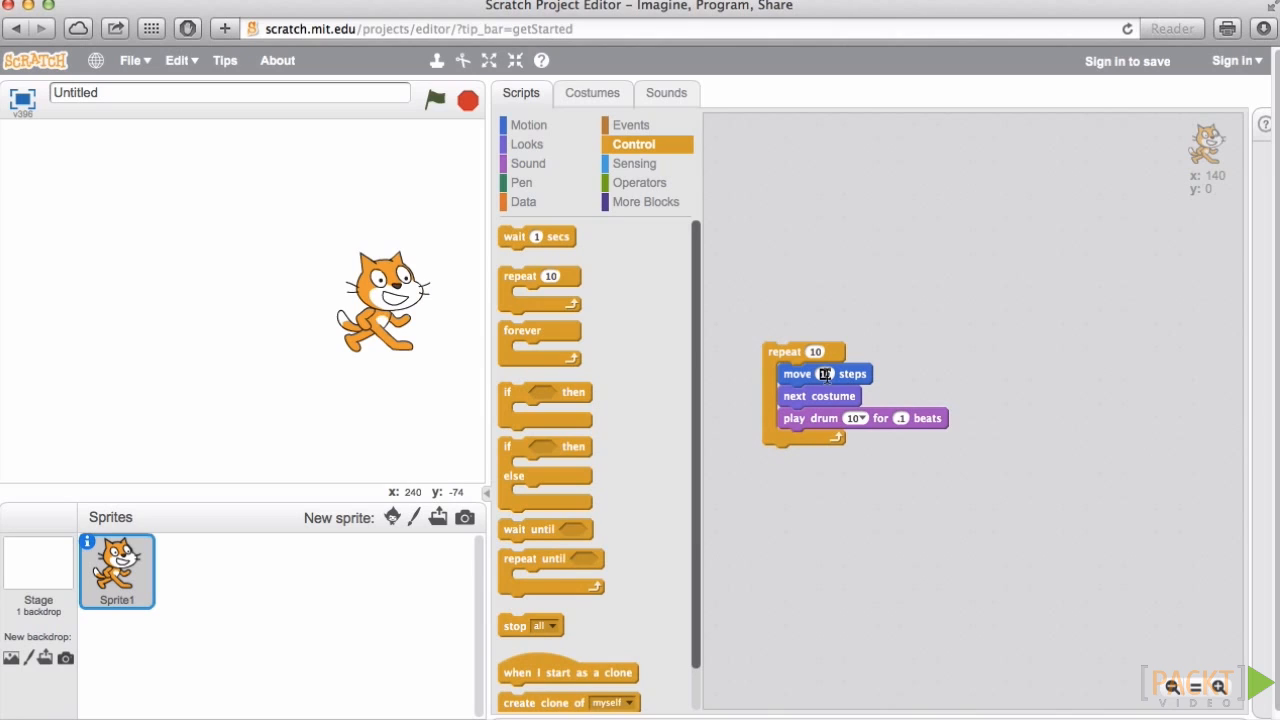
type("20")
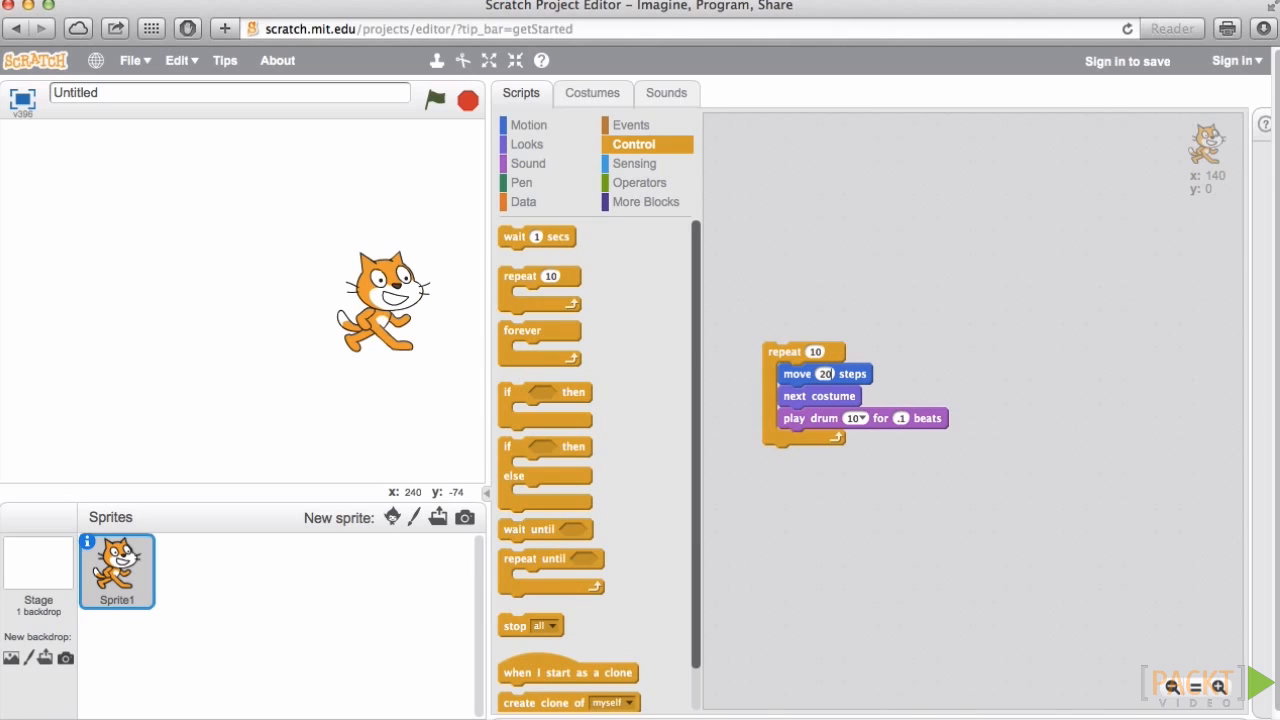
mouse_move(896, 336)
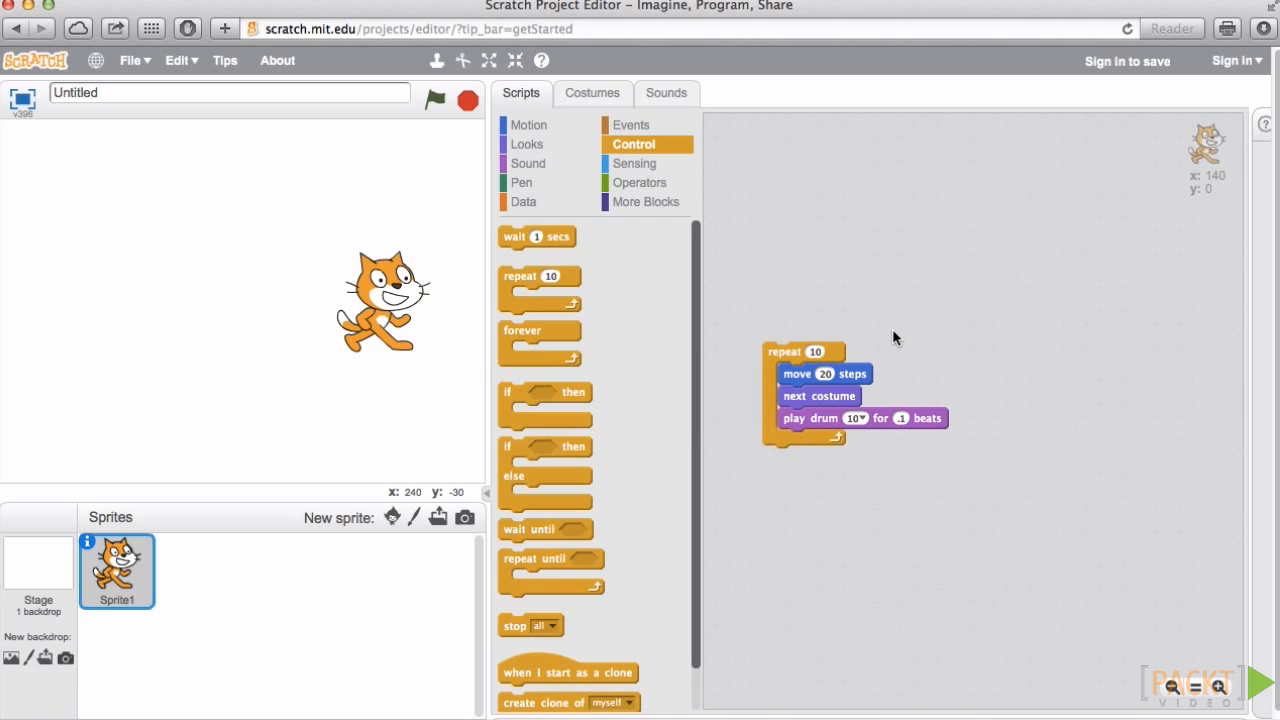
mouse_move(536, 342)
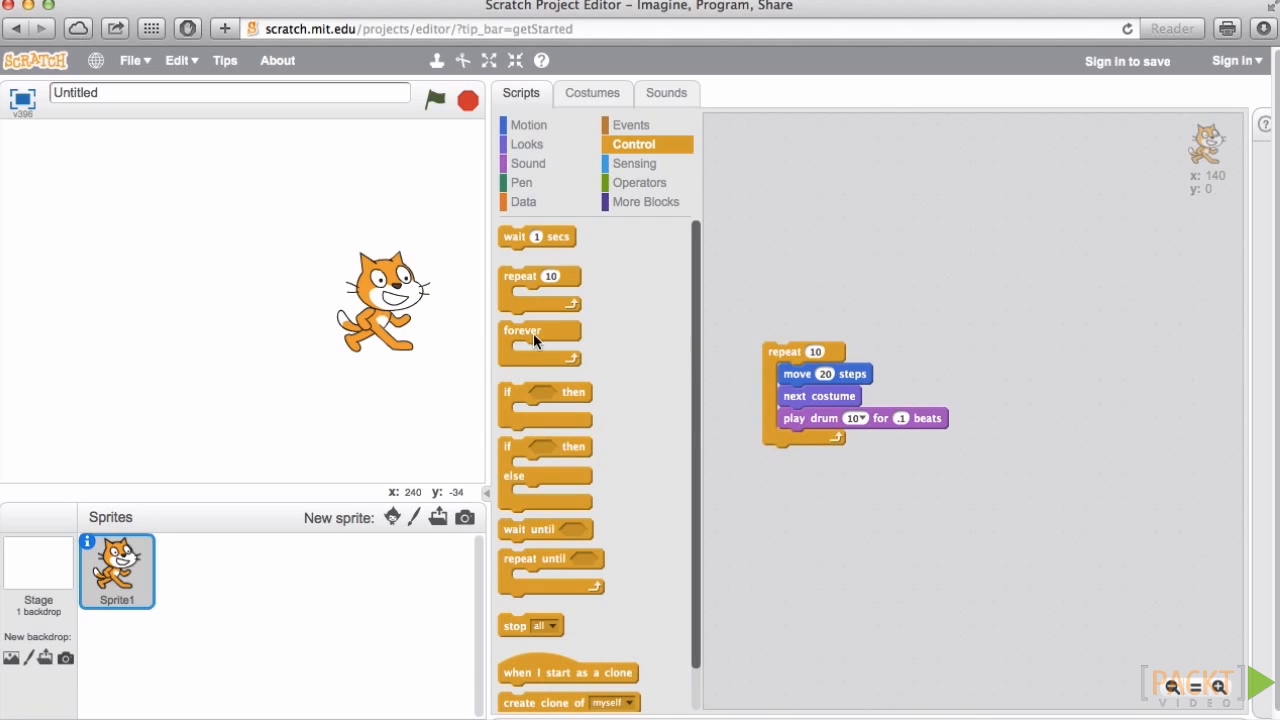
mouse_move(400, 298)
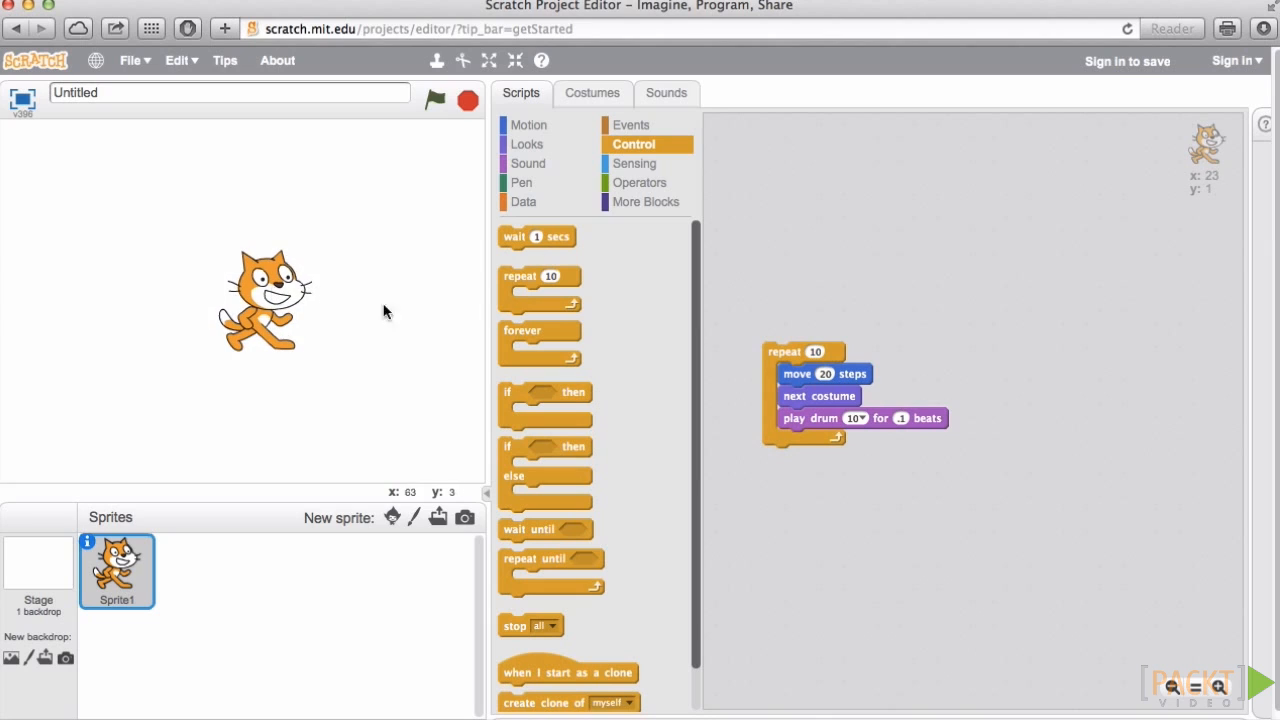
Place a 'go to x: 0 y: 0' block atop the script before the repeat loop
left_click(528, 124)
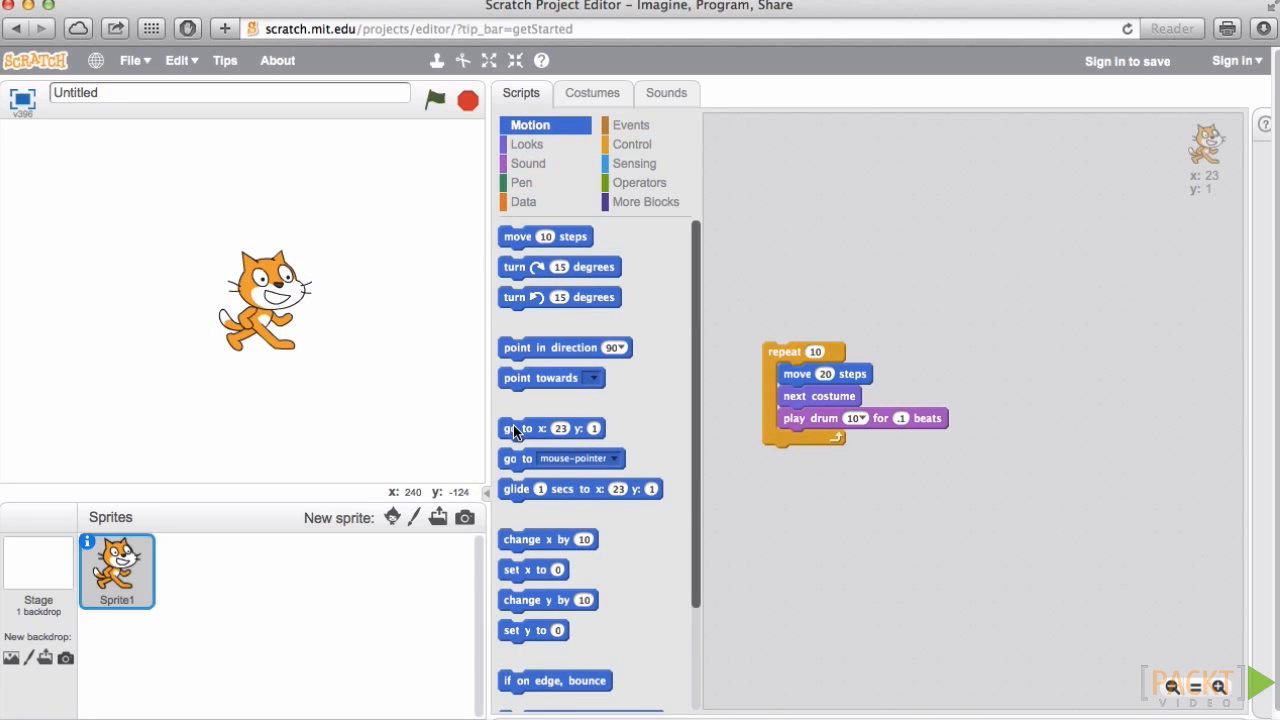
left_click_drag(552, 428, 816, 330)
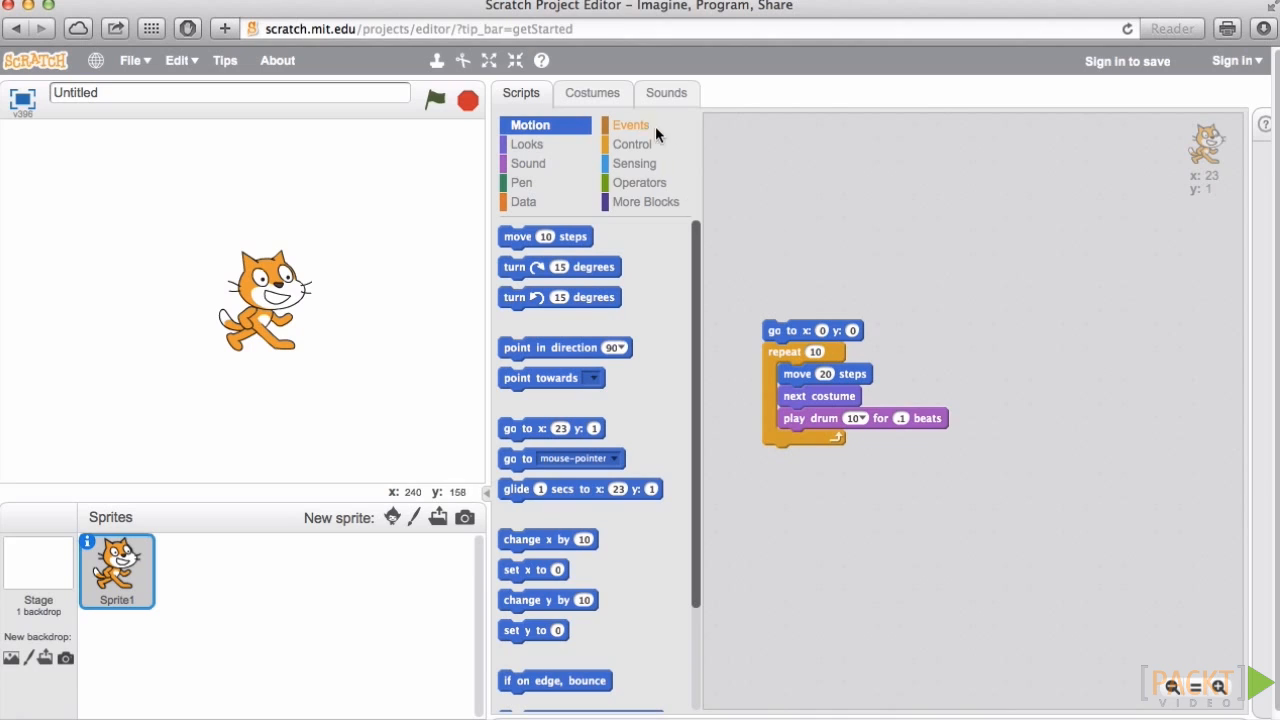
left_click(632, 124)
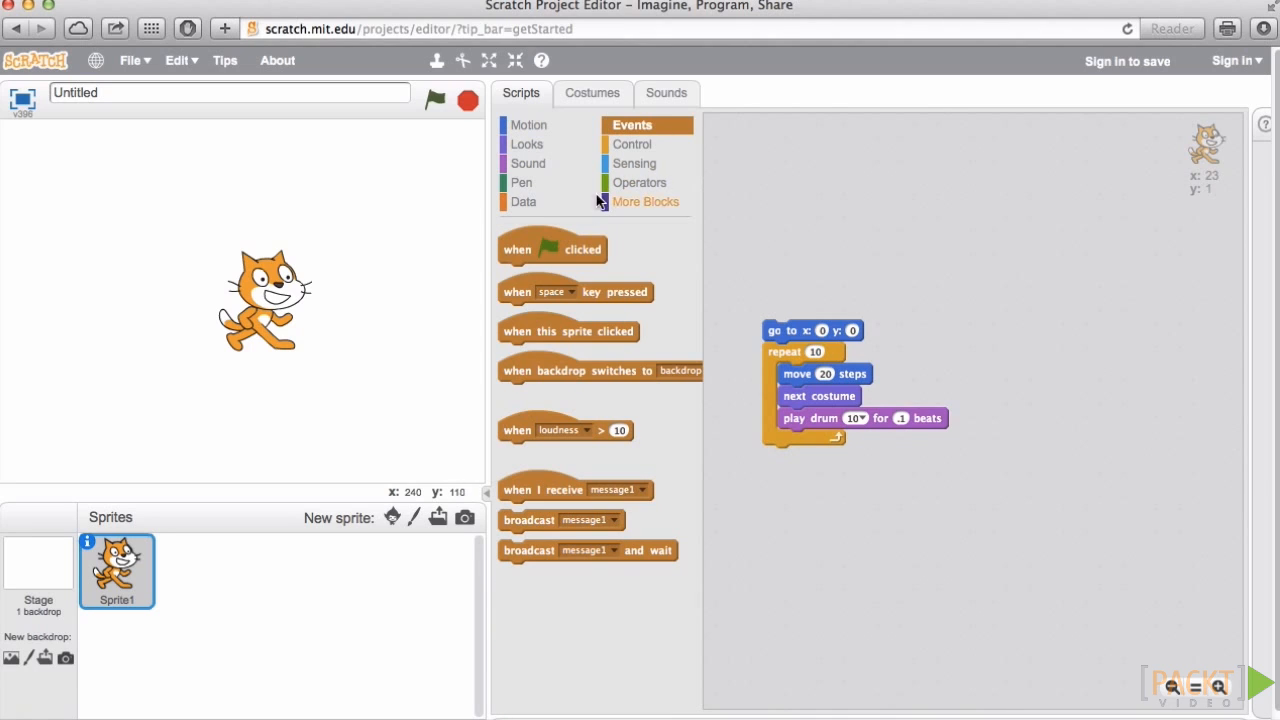
Start the script with a 'when green flag clicked' hat block and run it so the cat walks across the stage
left_click_drag(552, 248, 810, 296)
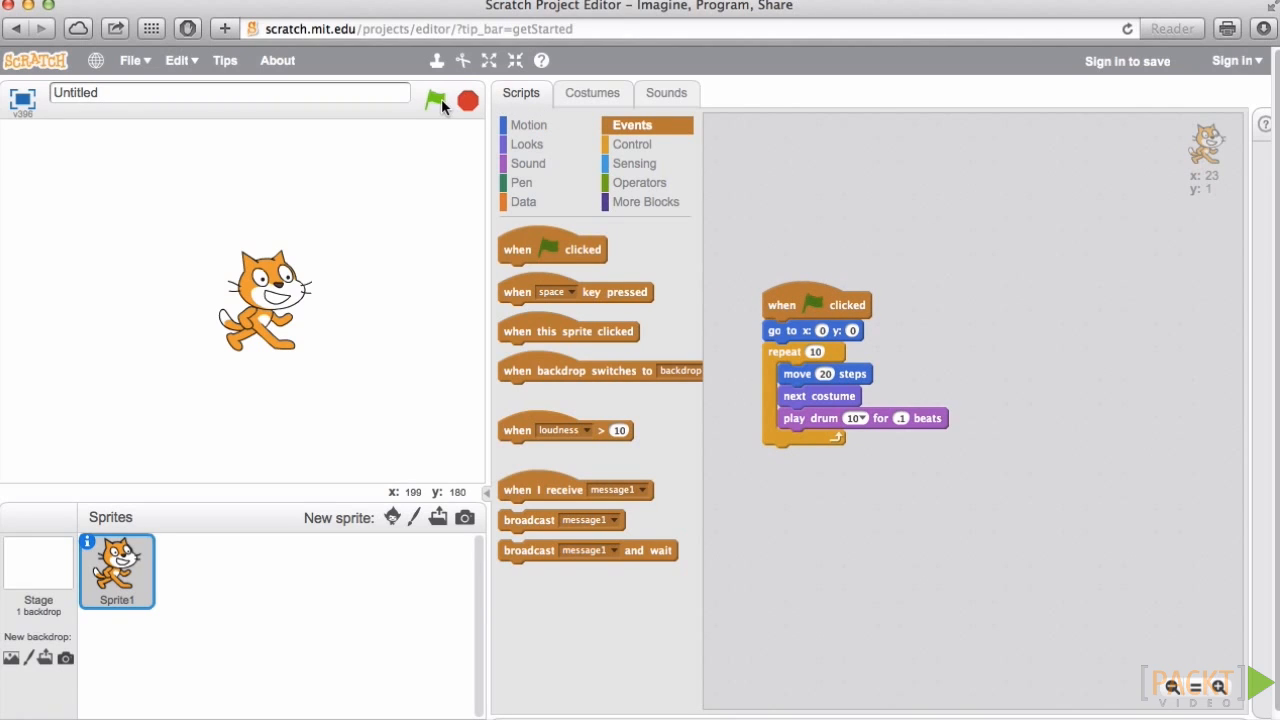
mouse_move(436, 108)
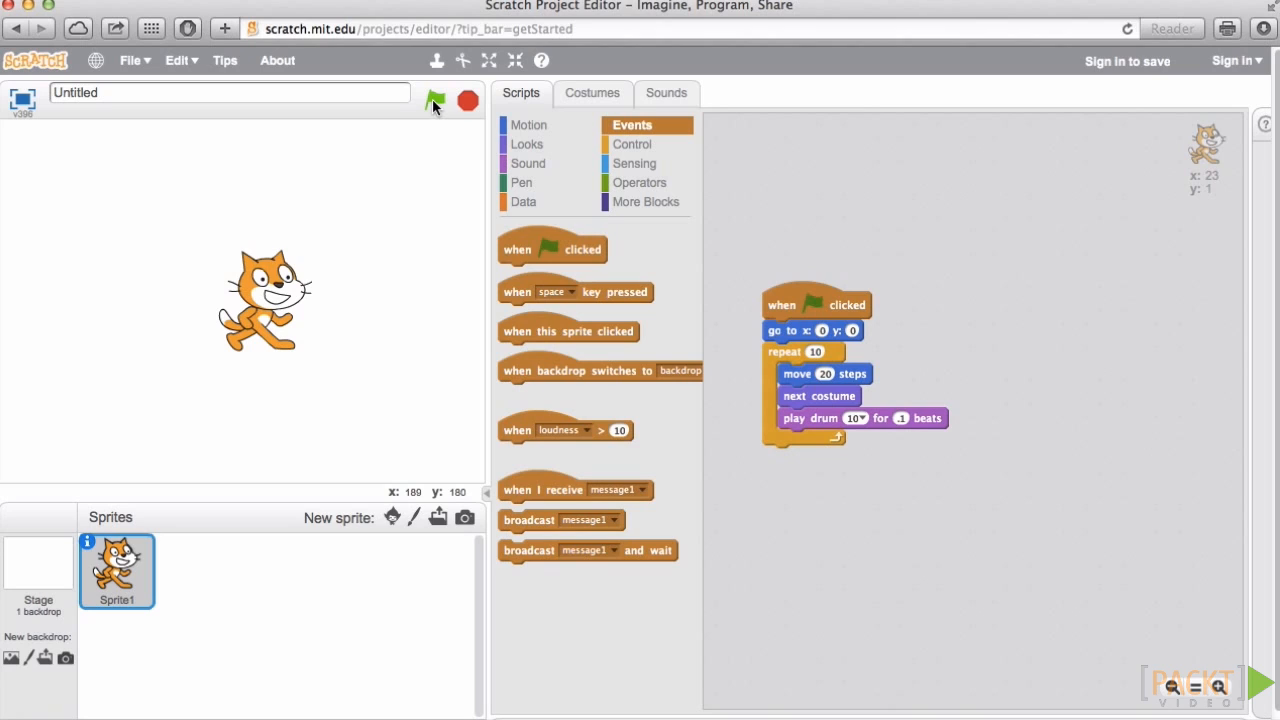
left_click(436, 100)
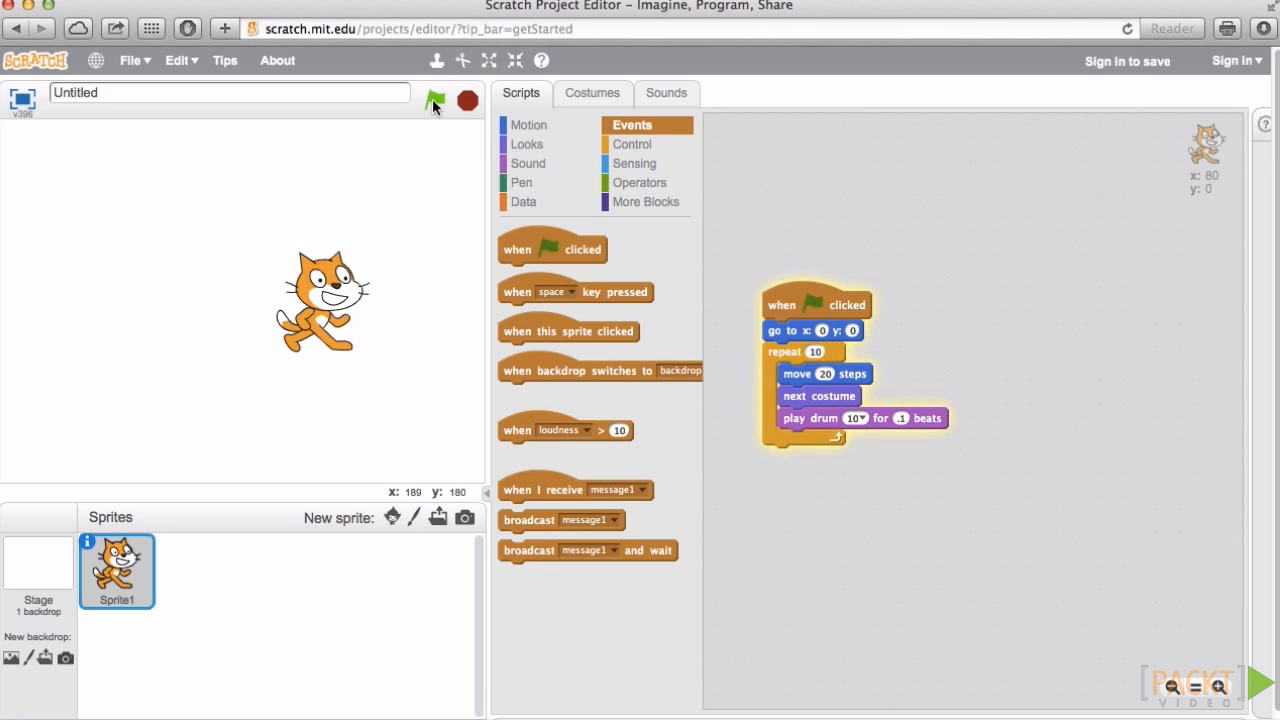
left_click(436, 100)
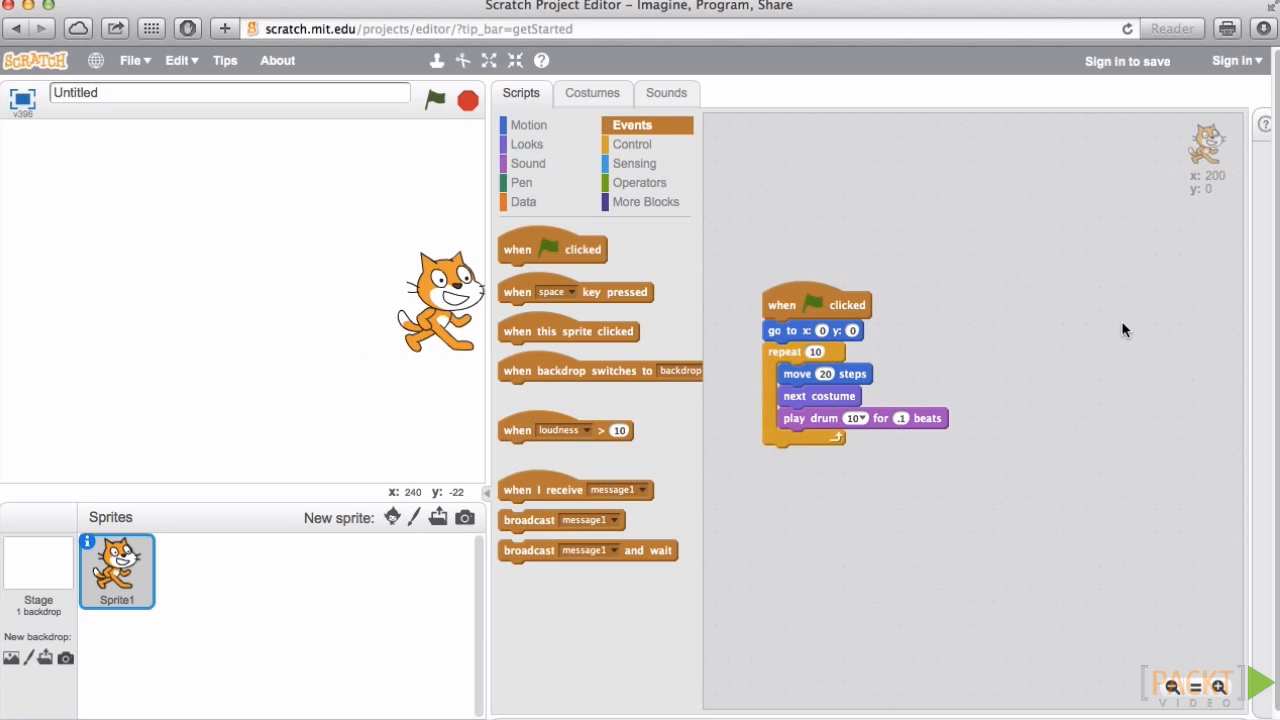